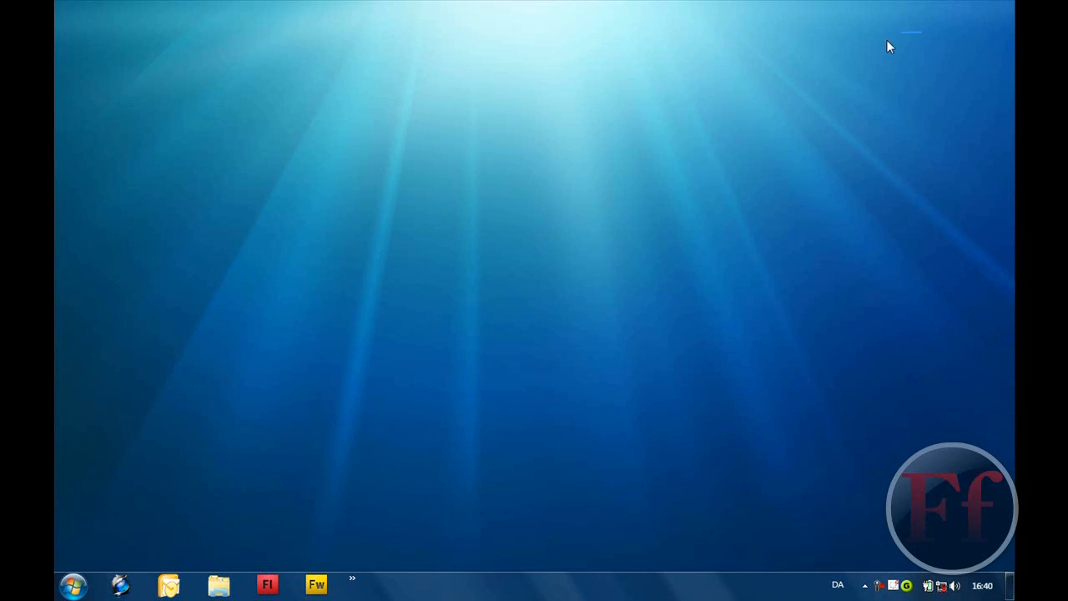
pyautogui.moveTo(592, 237)
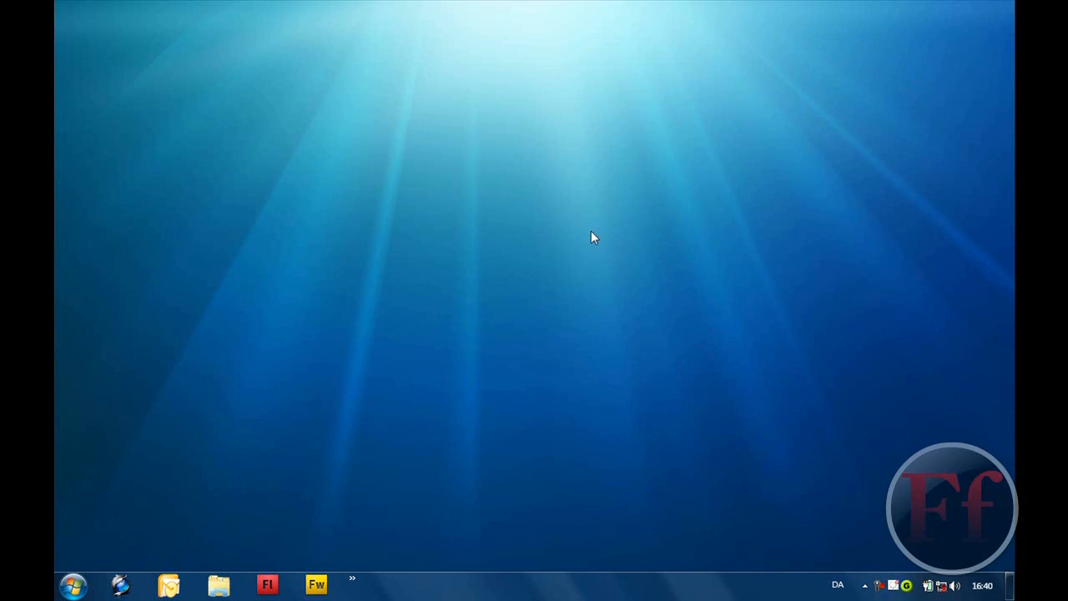
pyautogui.moveTo(487, 302)
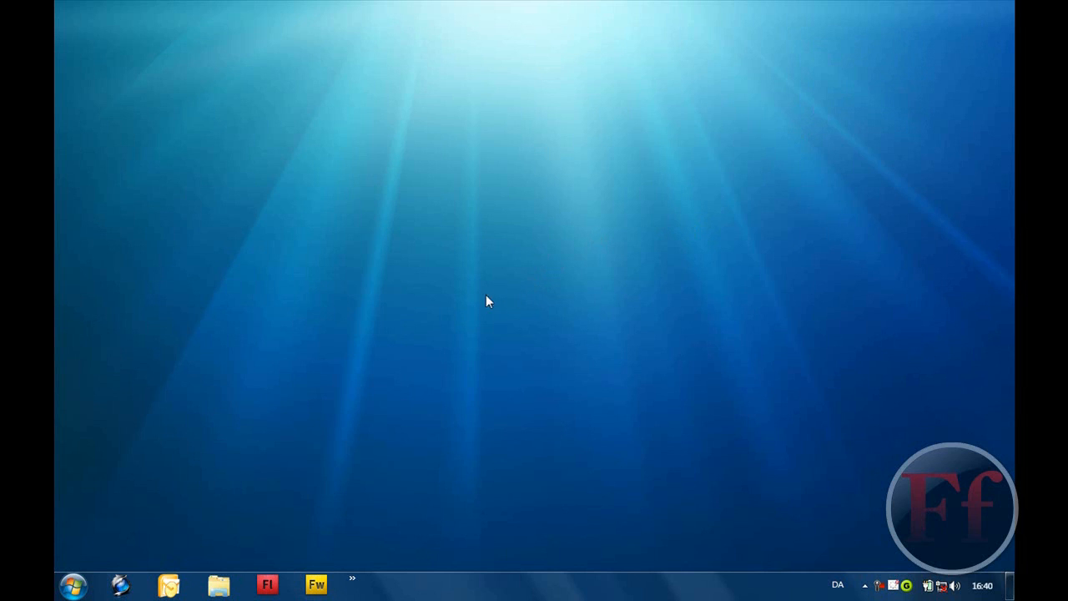
pyautogui.moveTo(350, 377)
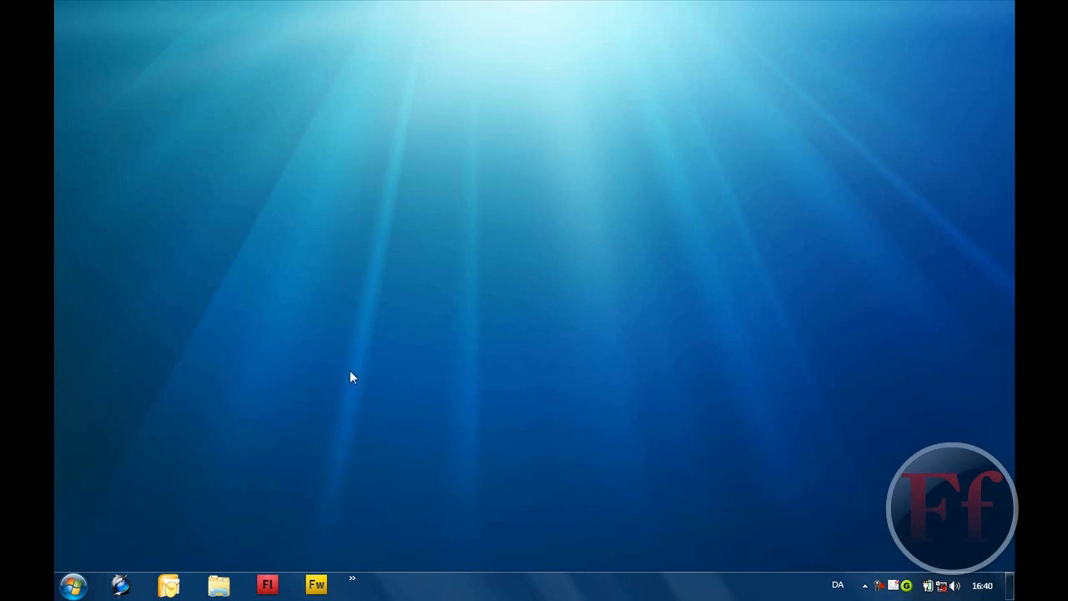
pyautogui.moveTo(532, 303)
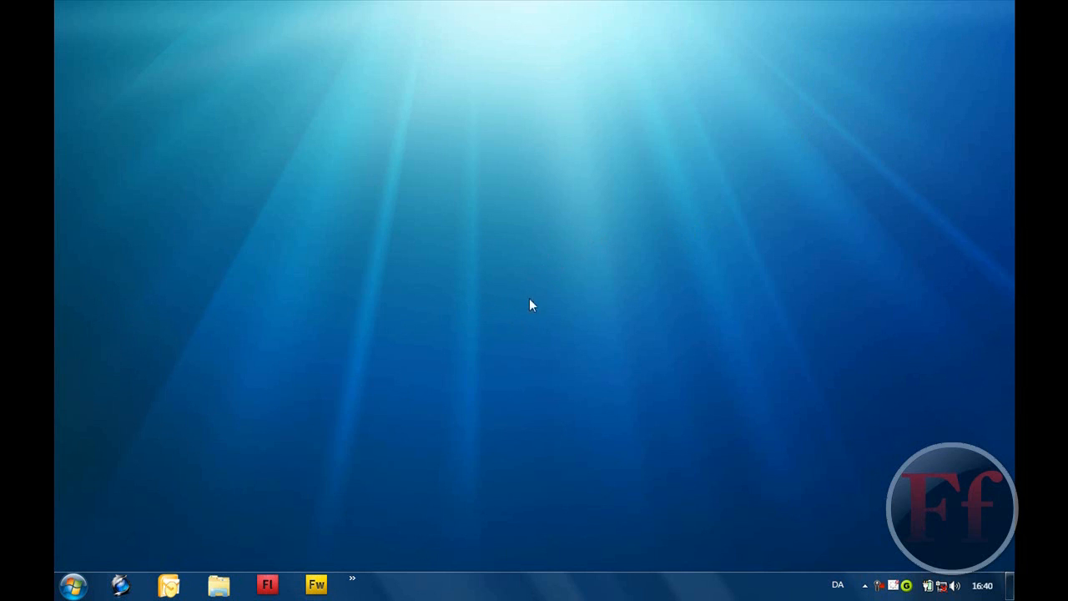
pyautogui.moveTo(377, 405)
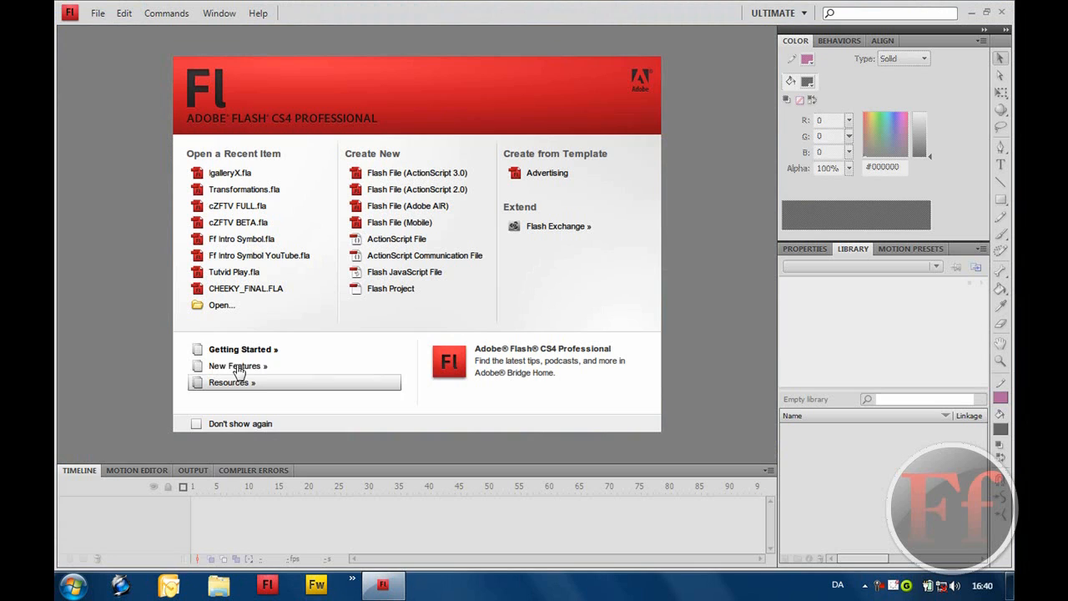
pyautogui.moveTo(281, 175)
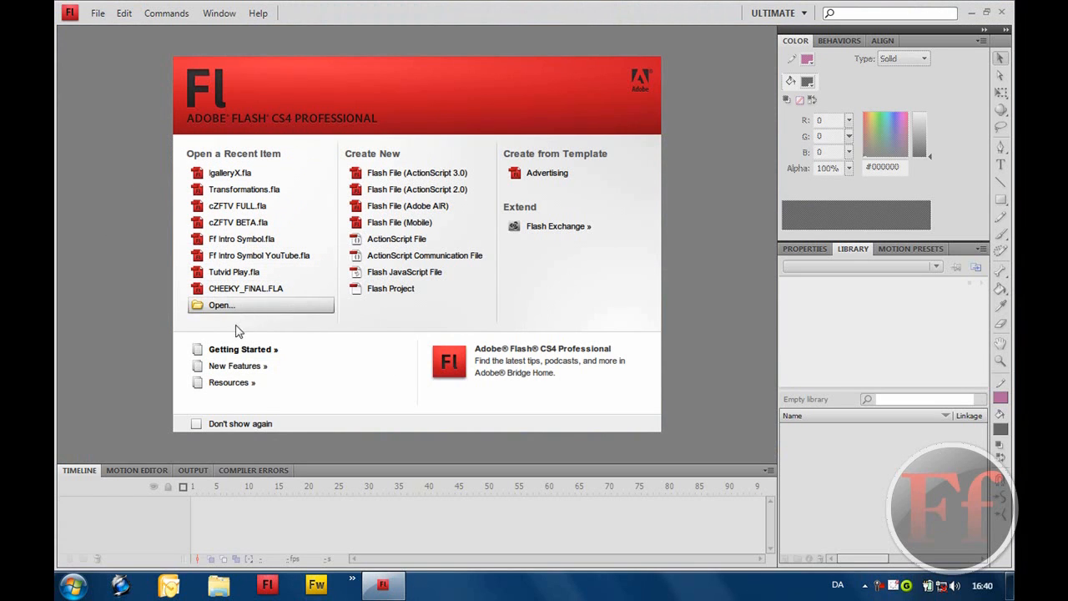
pyautogui.moveTo(637, 407)
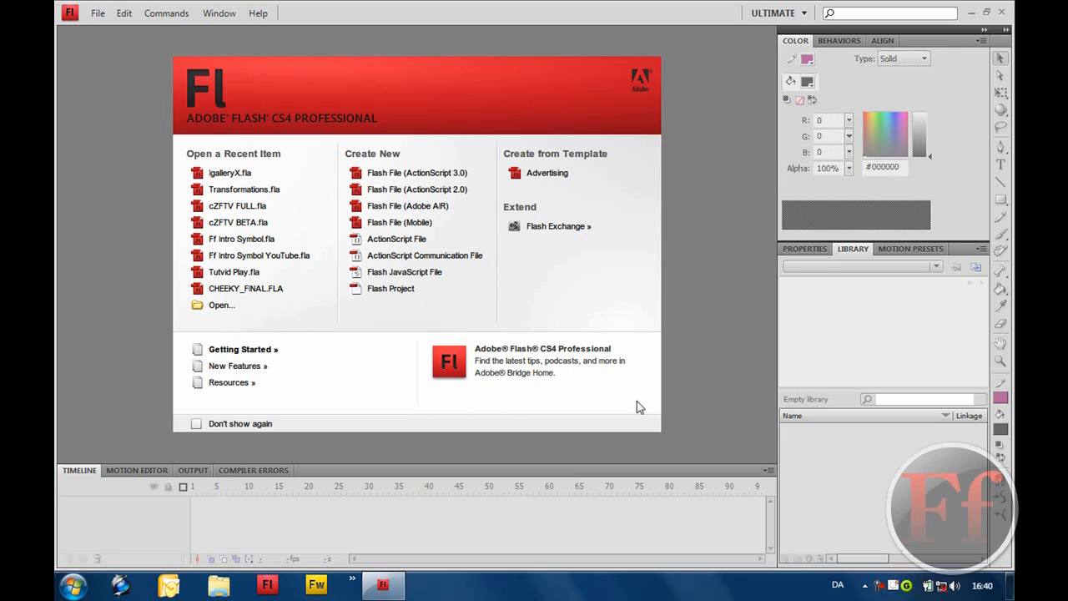
pyautogui.moveTo(738, 252)
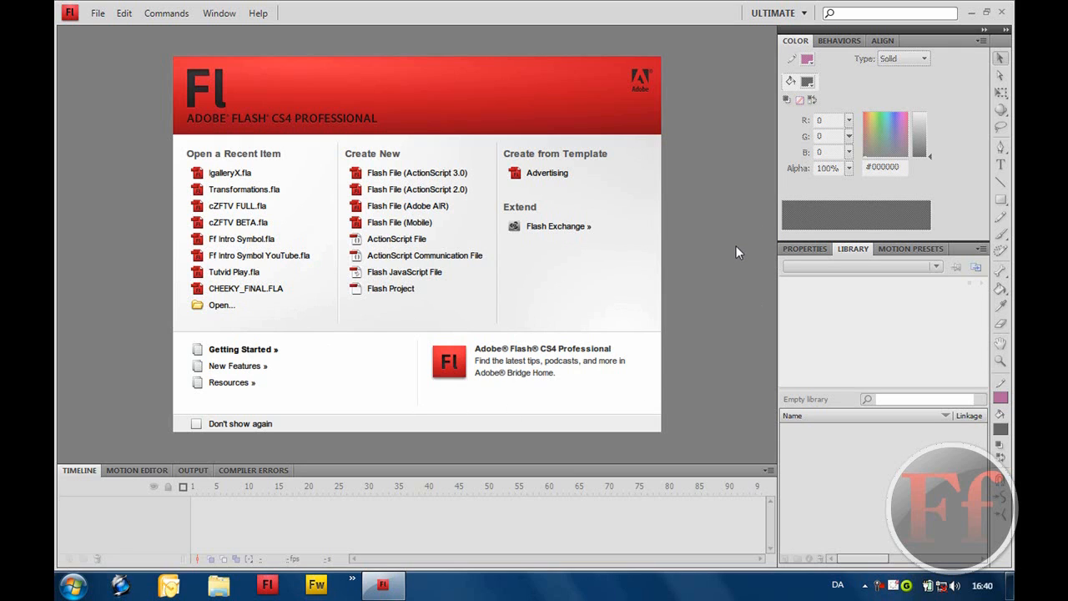
pyautogui.moveTo(704, 254)
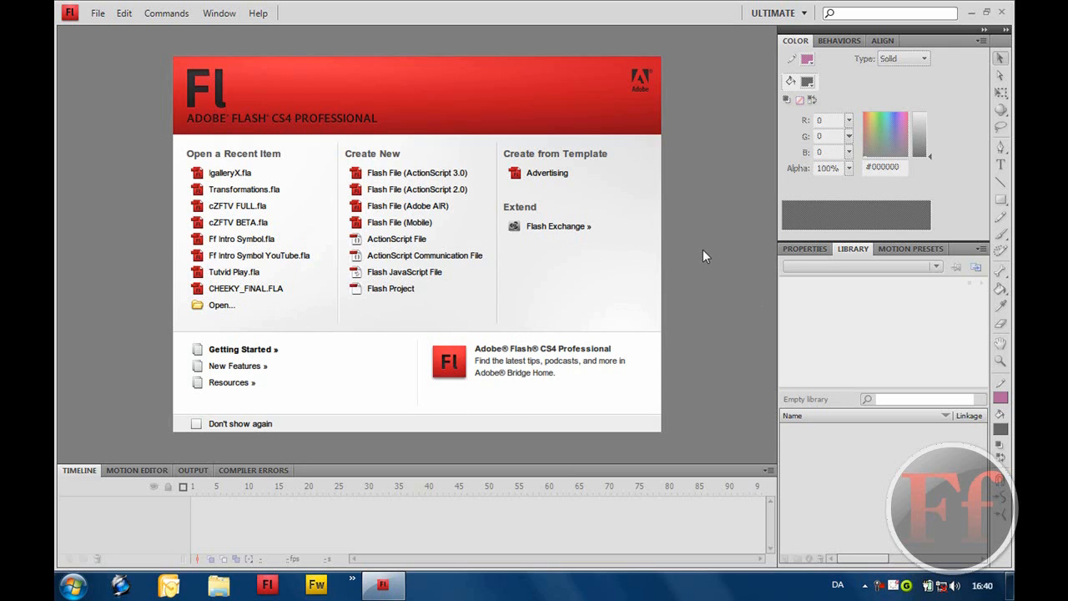
pyautogui.moveTo(609, 304)
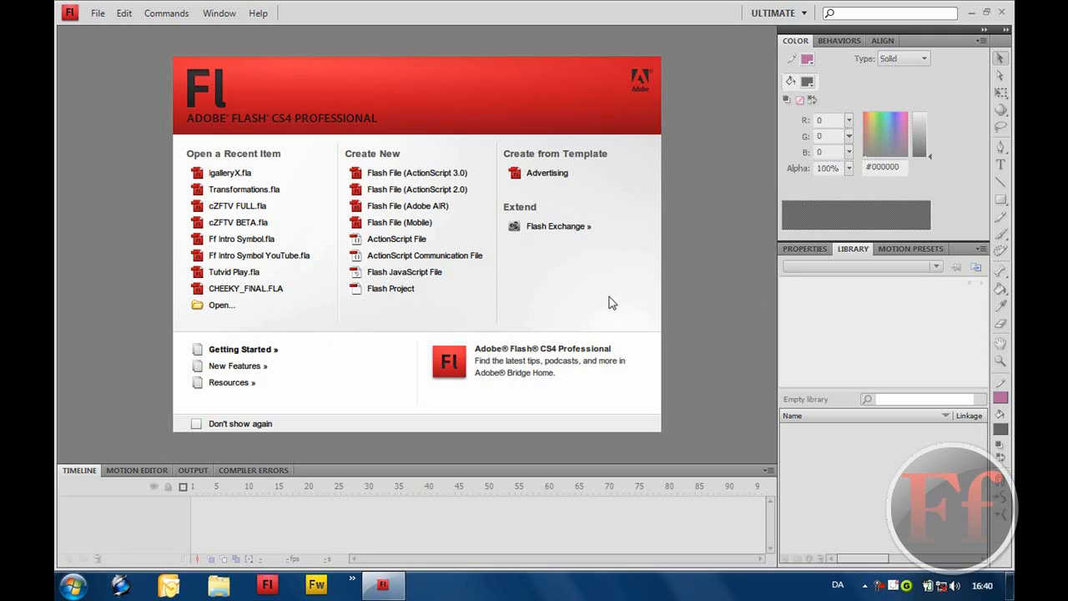
pyautogui.moveTo(598, 304)
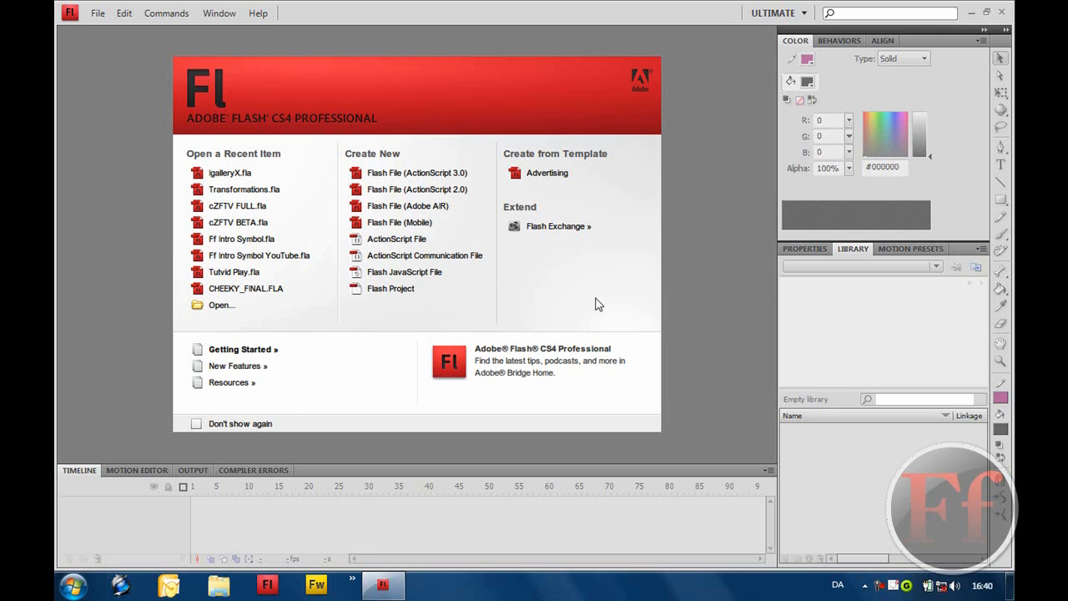
pyautogui.moveTo(364, 411)
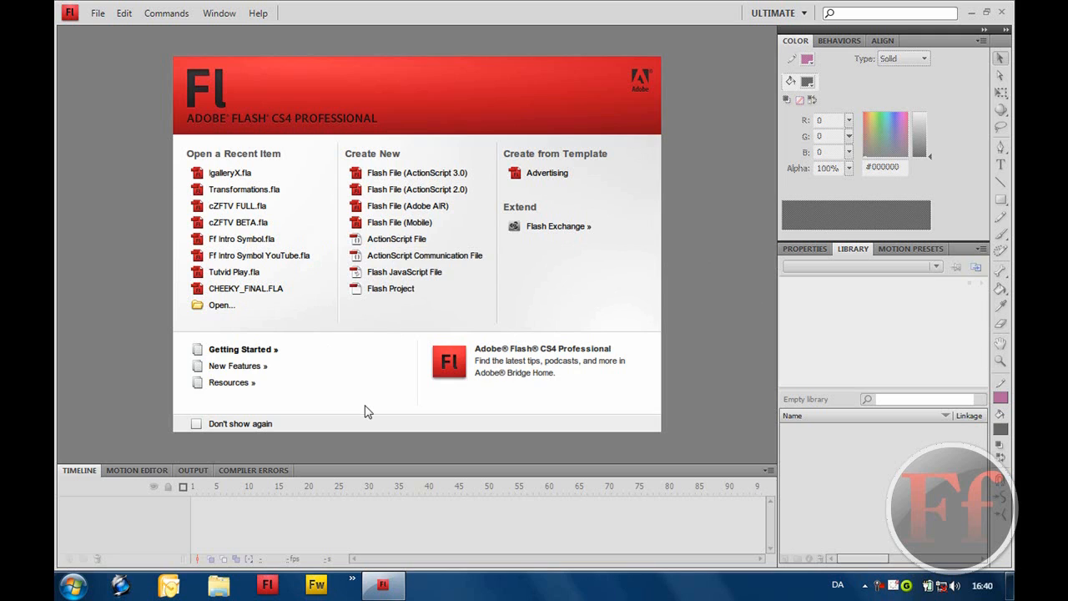
pyautogui.moveTo(247, 292)
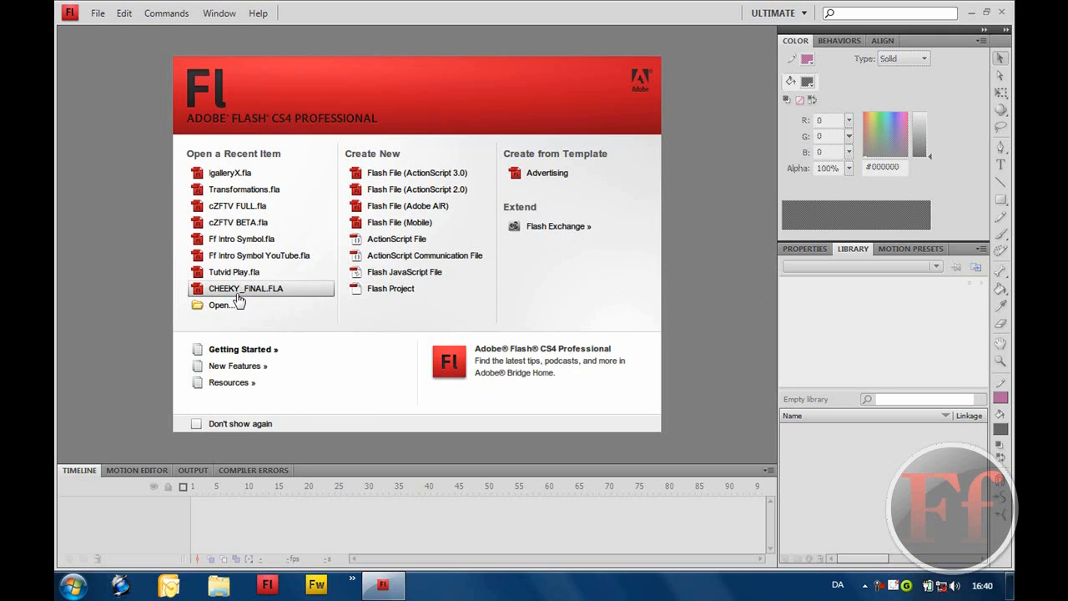
pyautogui.moveTo(248, 297)
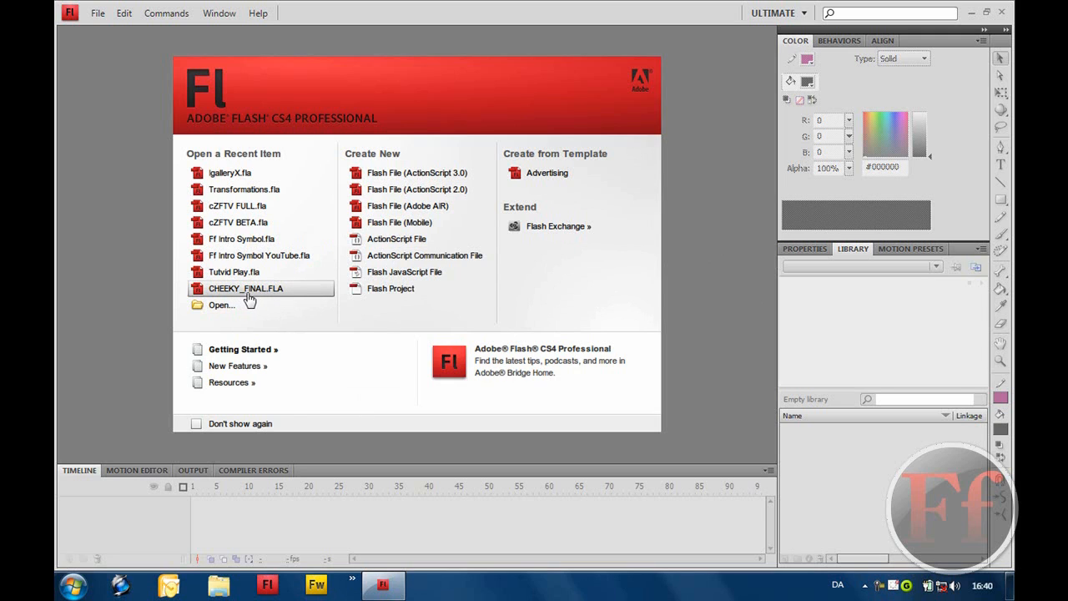
pyautogui.moveTo(237, 317)
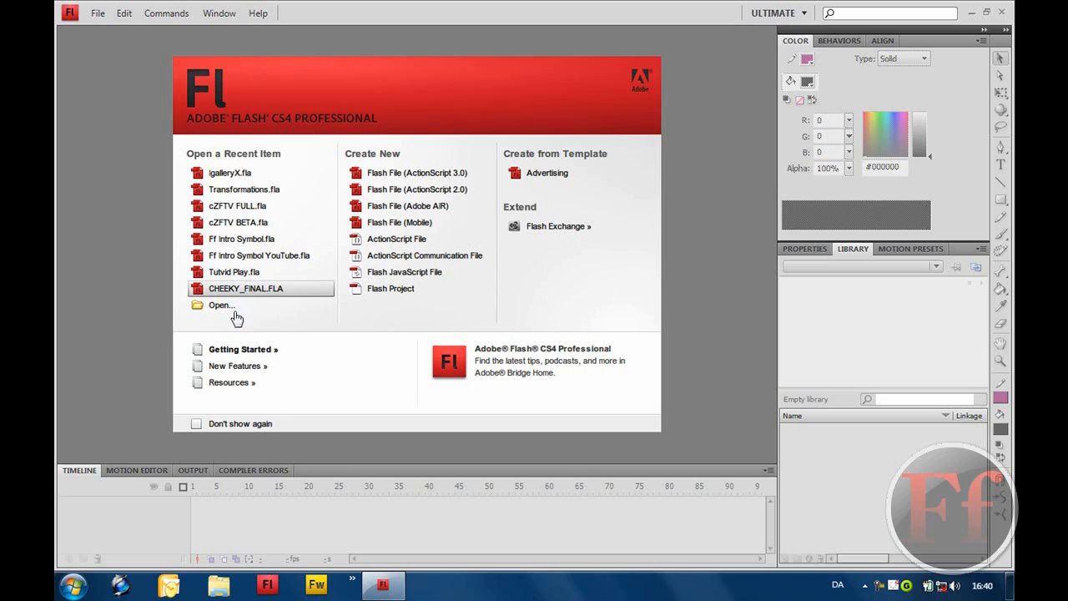
pyautogui.moveTo(197, 344)
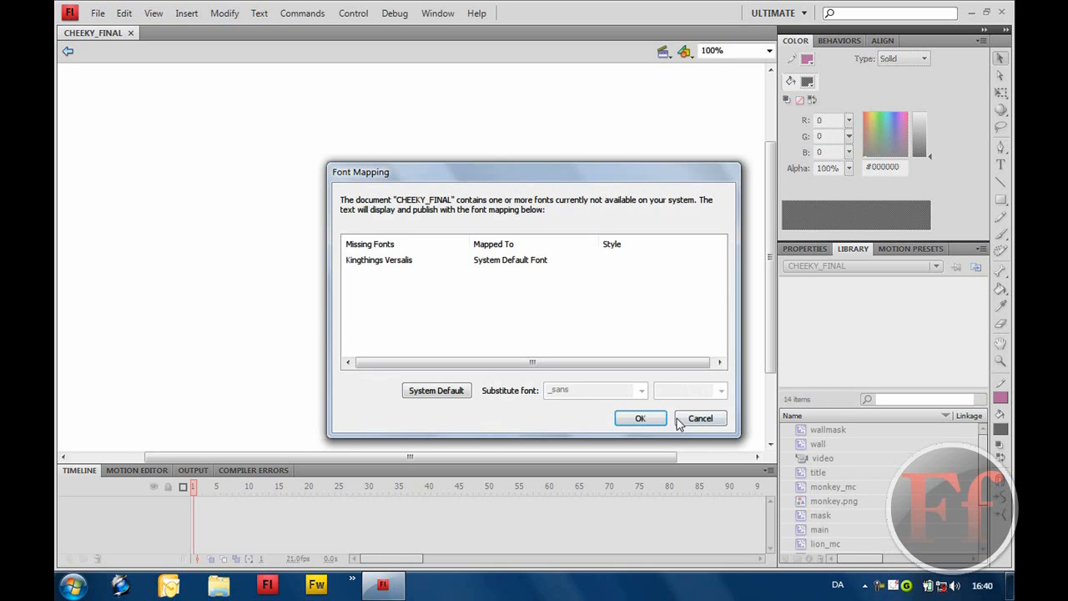
# Step: Map the missing Kingthings Versalis font to the System Default Font and open the file
pyautogui.click(377, 261)
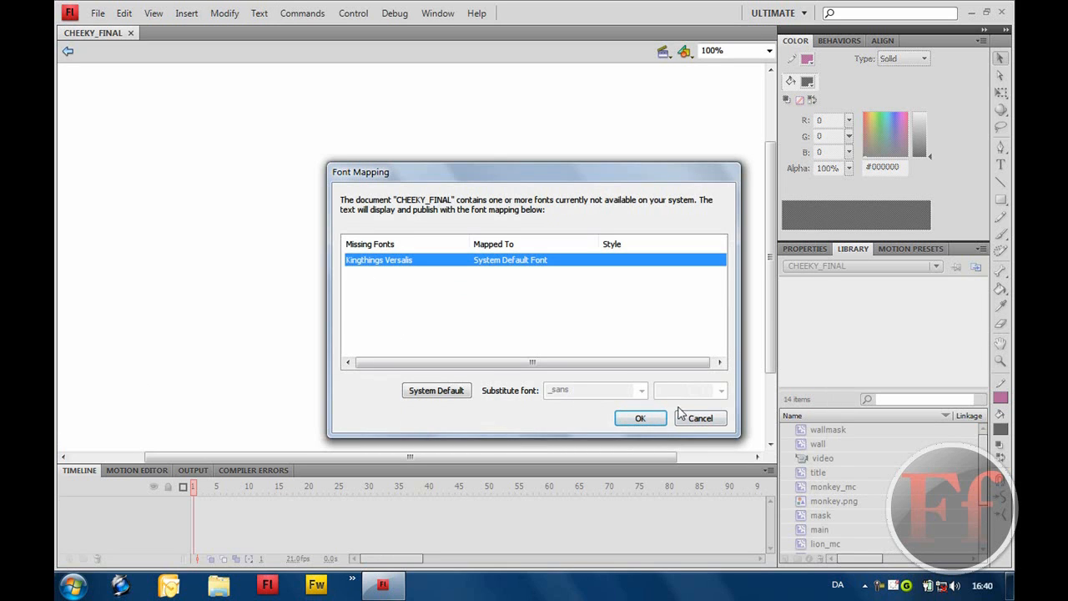
pyautogui.click(641, 417)
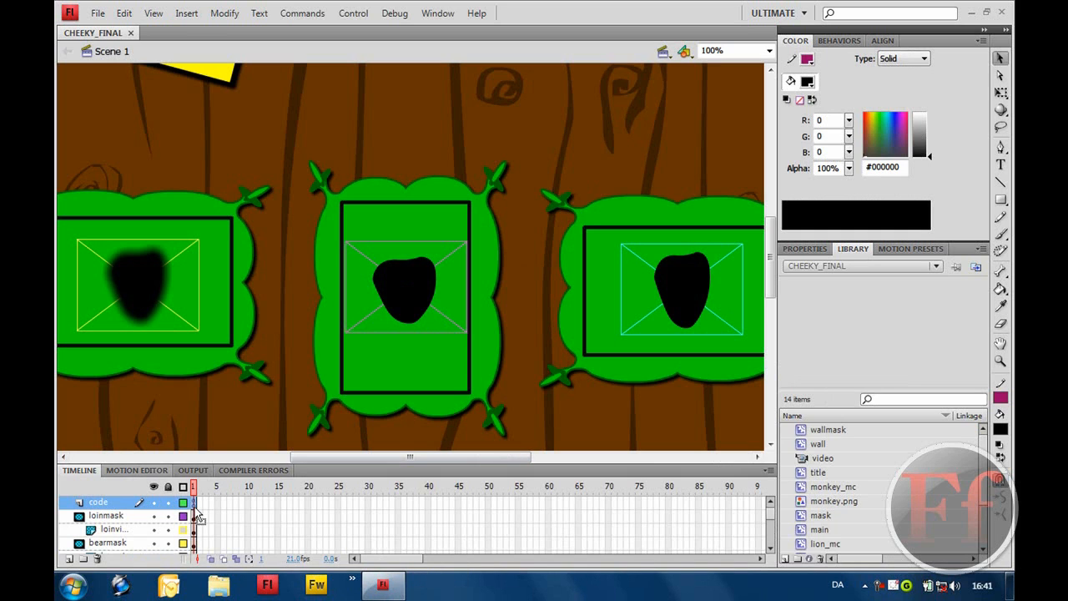
pyautogui.rightClick(193, 500)
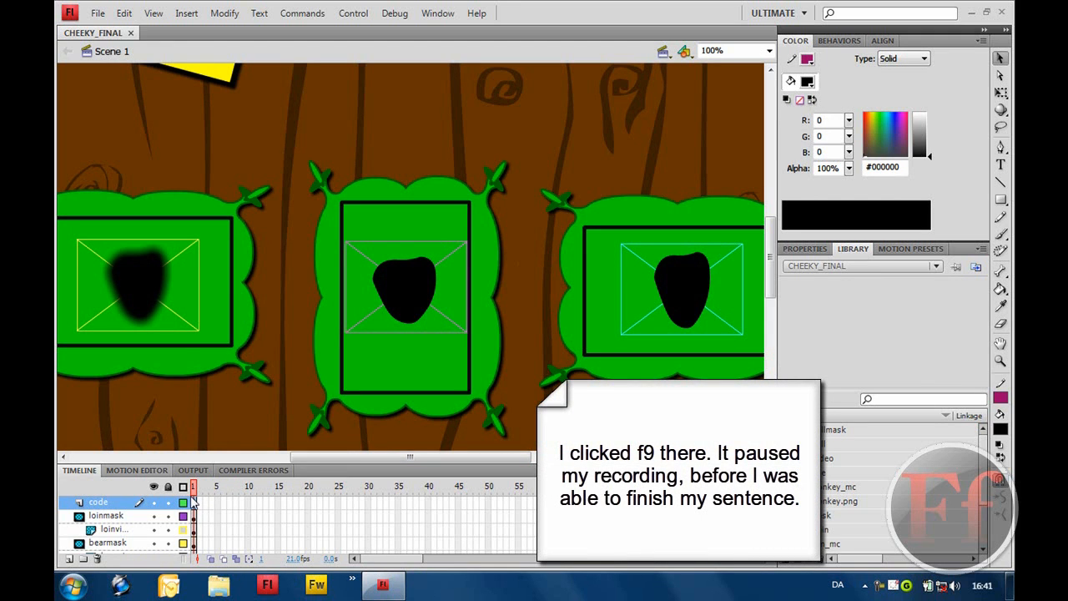
pyautogui.moveTo(215, 518)
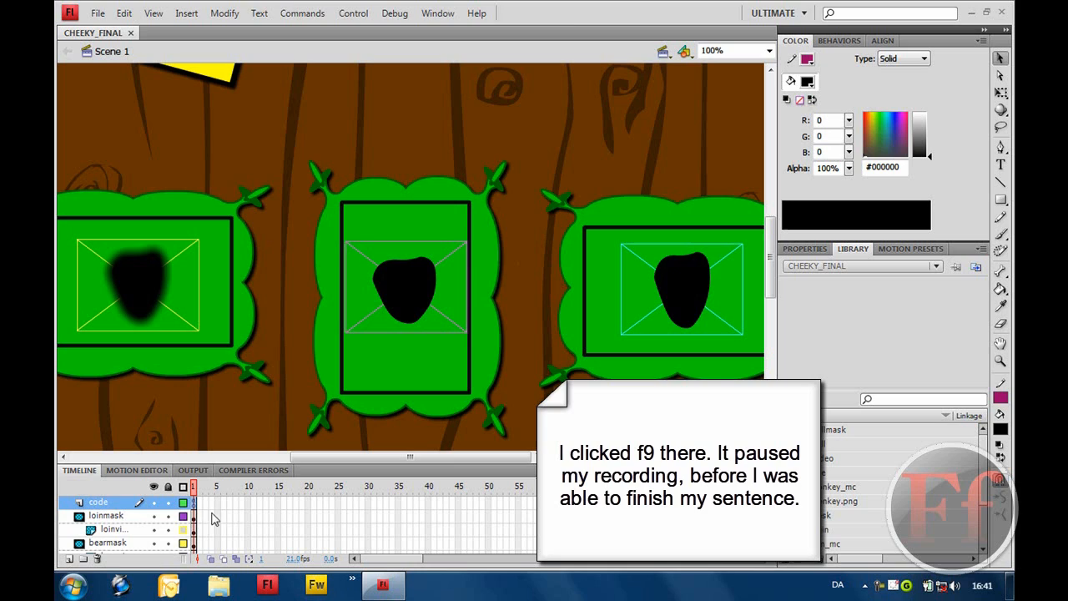
pyautogui.press('f9')
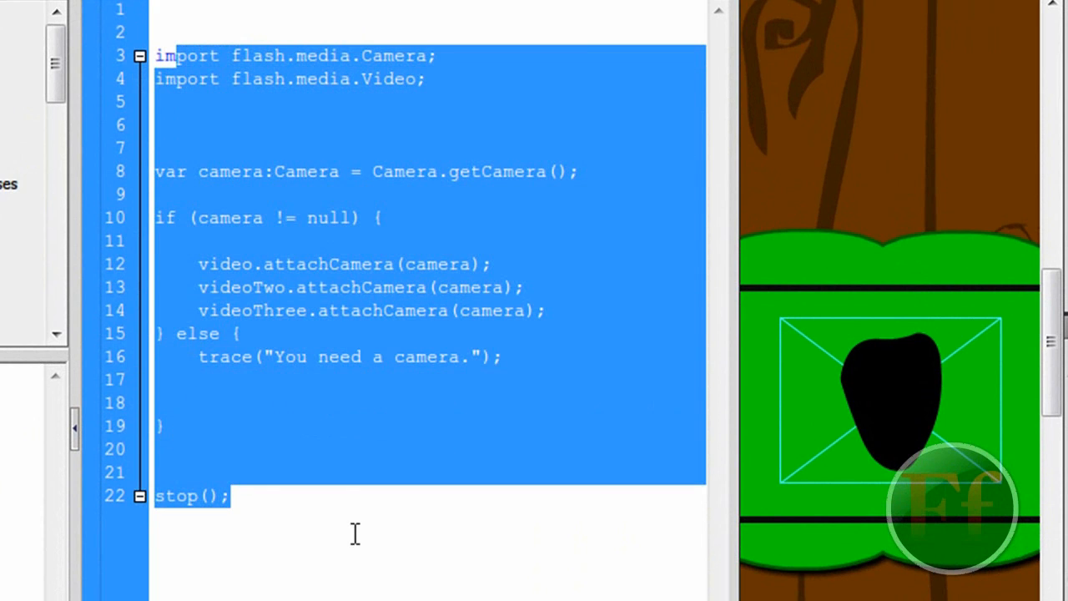
pyautogui.click(275, 334)
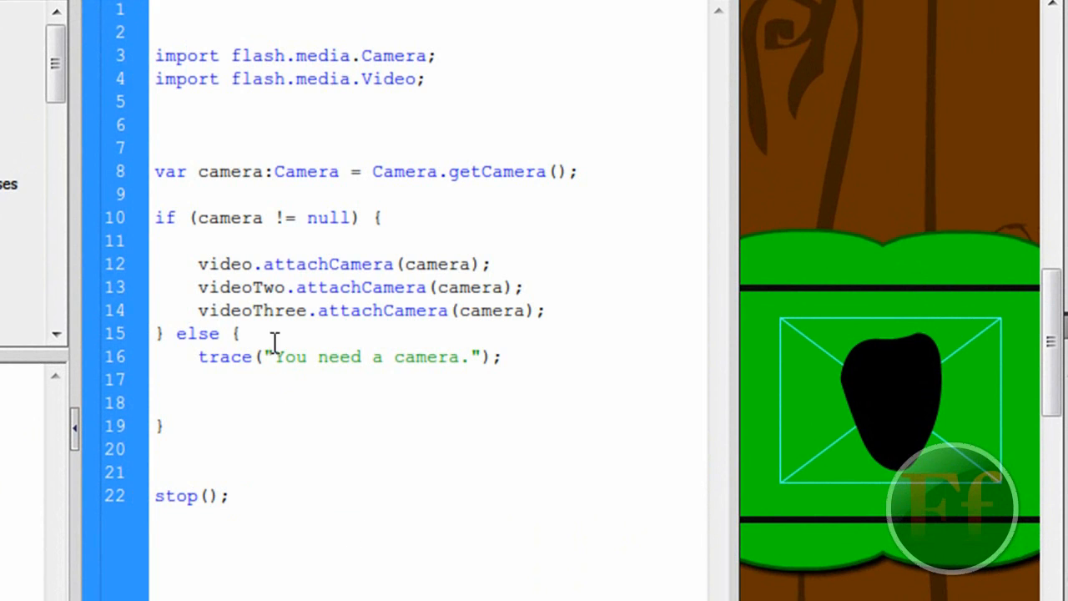
pyautogui.moveTo(275, 350)
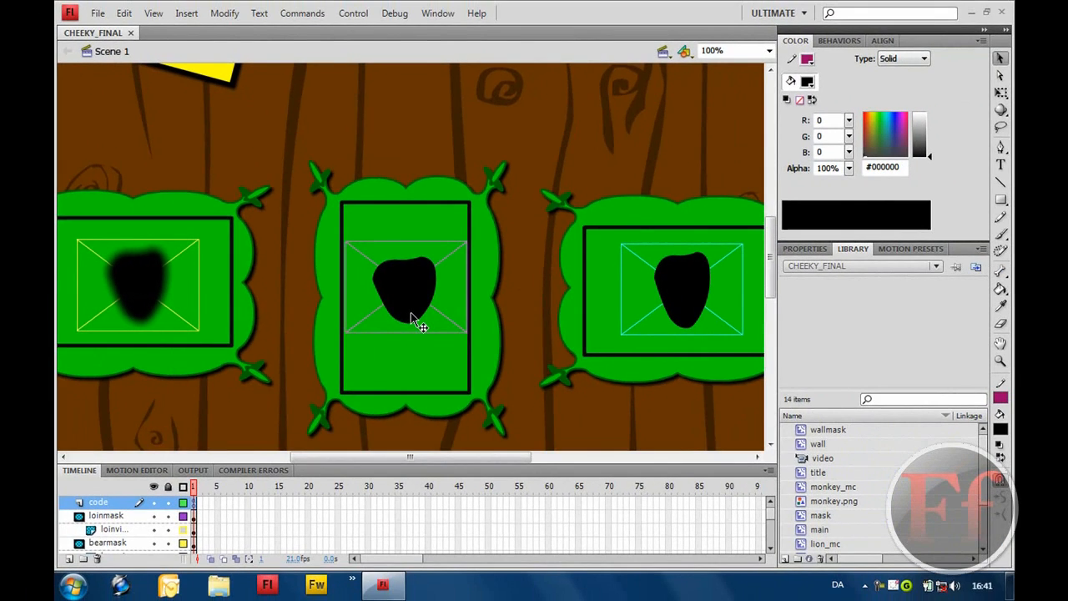
pyautogui.click(107, 542)
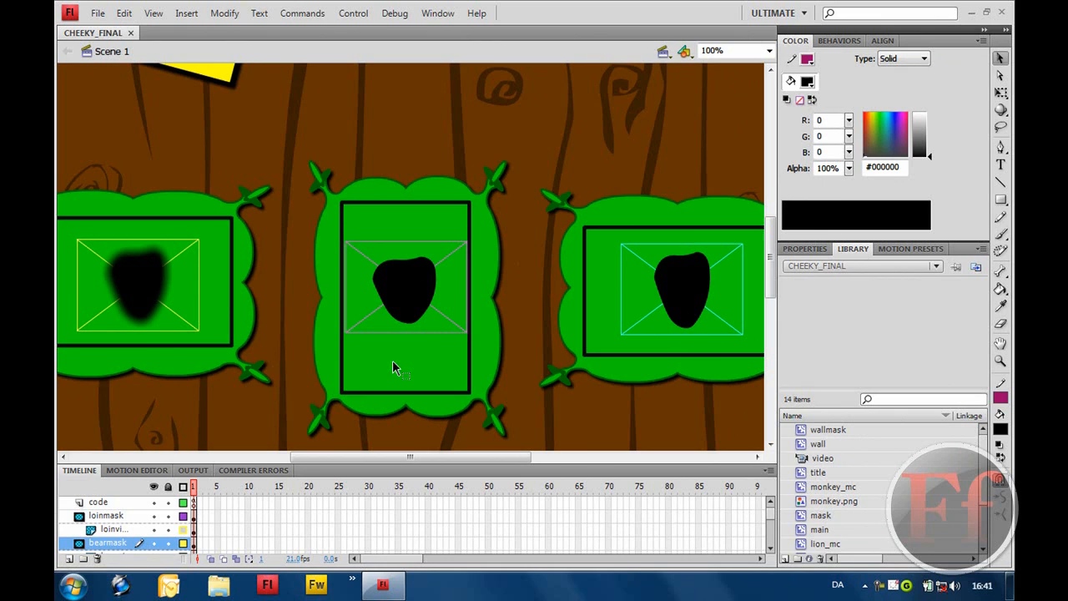
pyautogui.moveTo(373, 280)
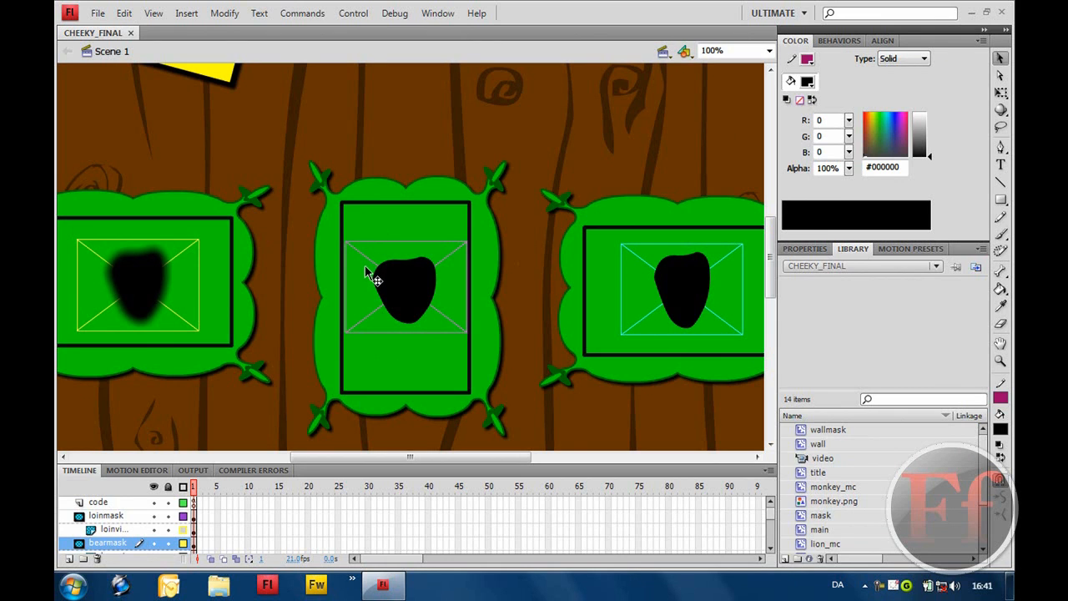
pyautogui.moveTo(370, 242)
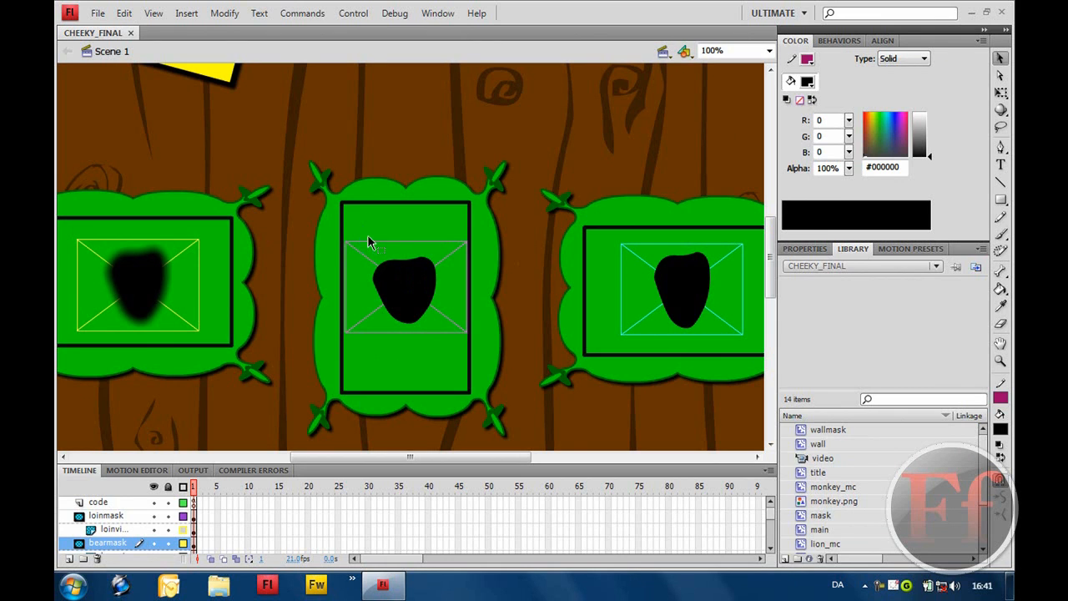
pyautogui.moveTo(347, 283)
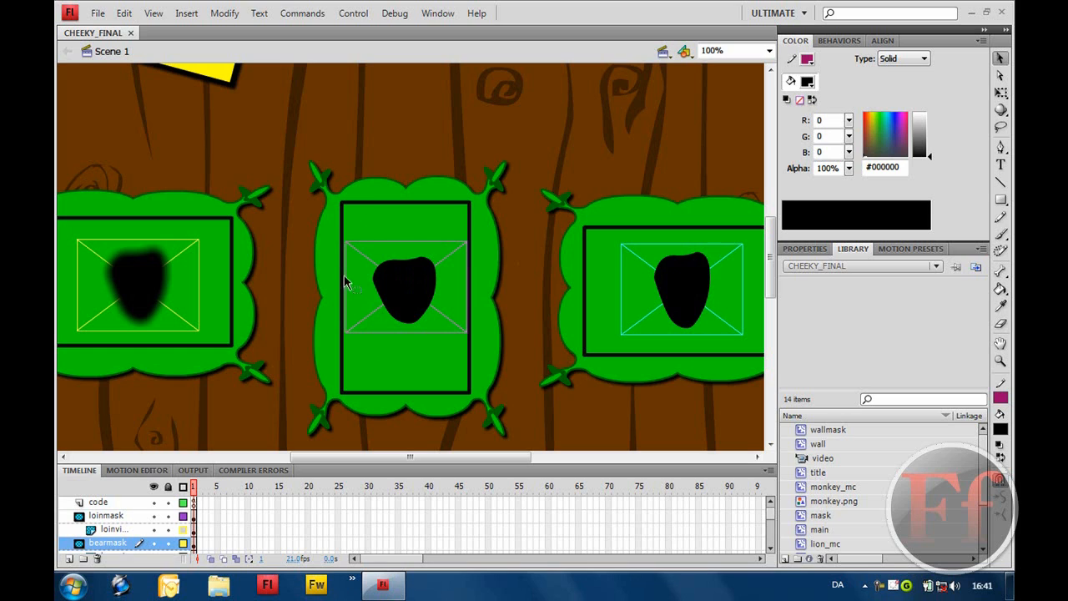
pyautogui.moveTo(404, 299)
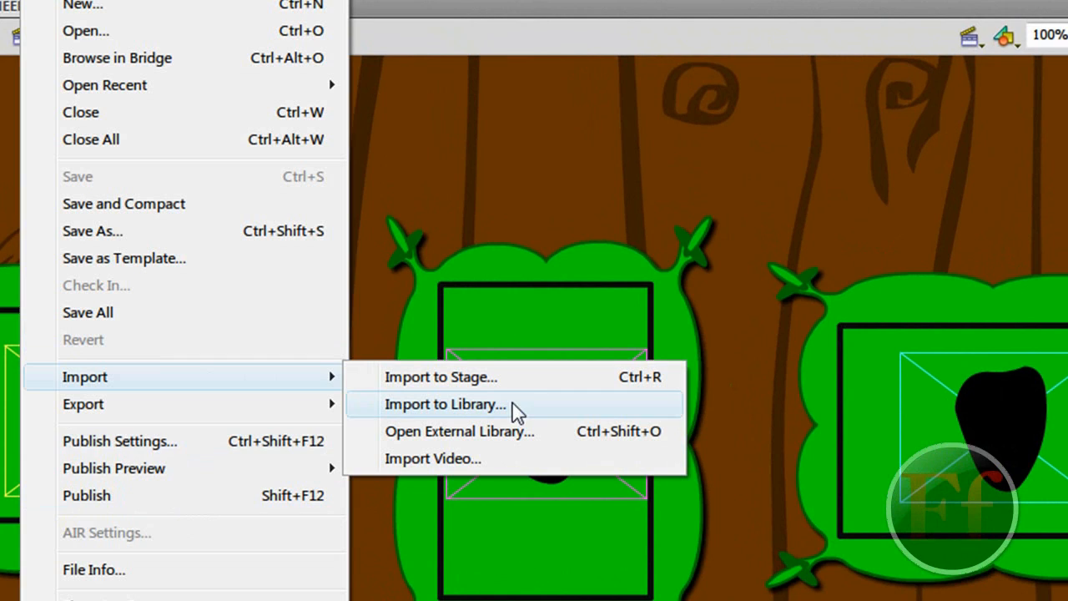
pyautogui.moveTo(551, 571)
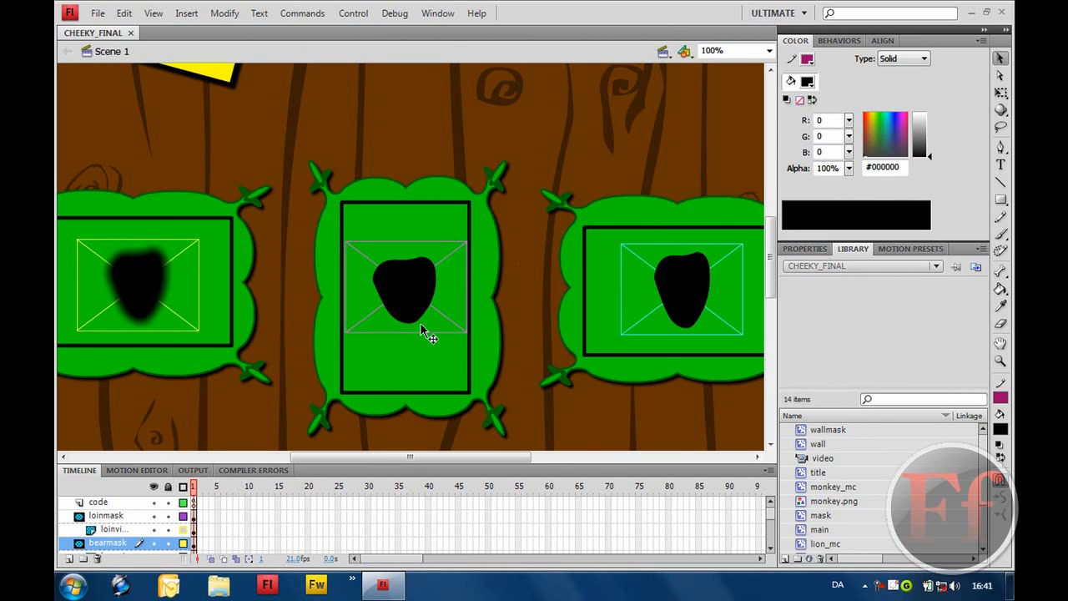
pyautogui.press('ctrl+Return')
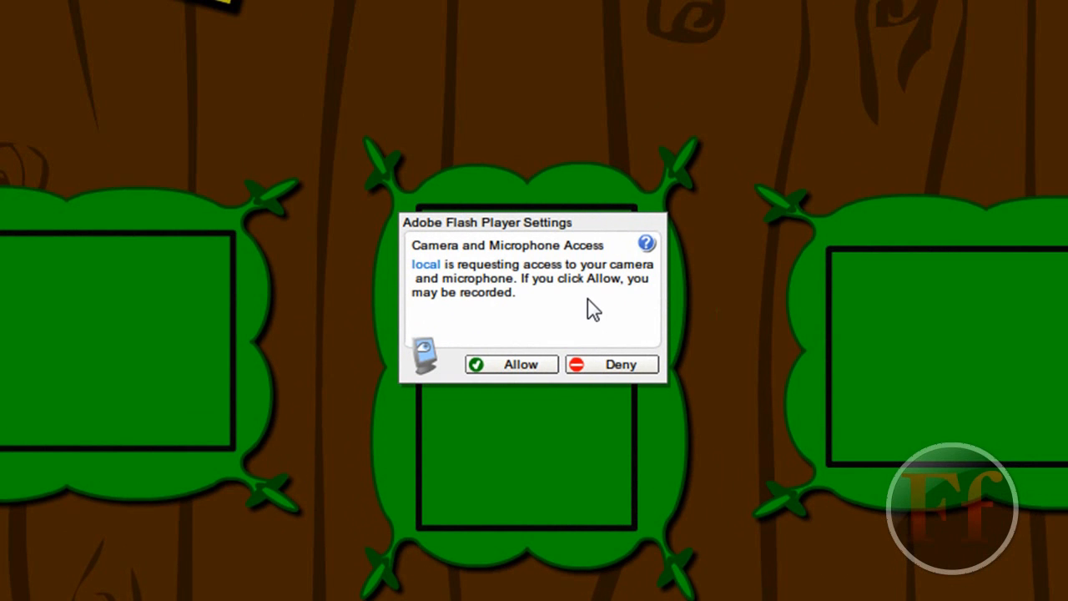
pyautogui.moveTo(521, 371)
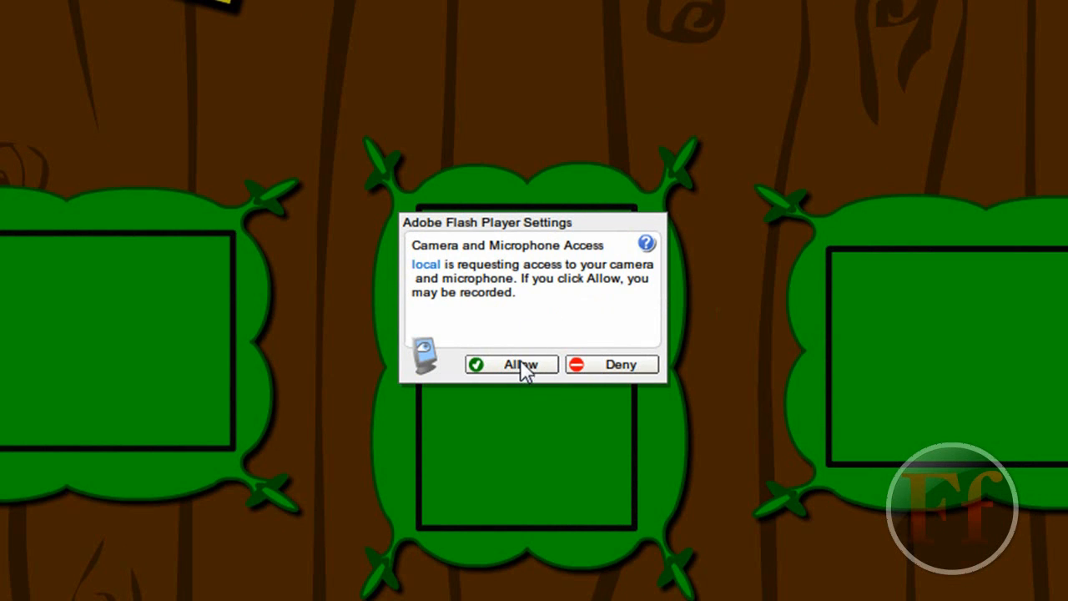
# Step: Allow the test movie to use the camera in the Flash Player Settings dialog
pyautogui.click(510, 363)
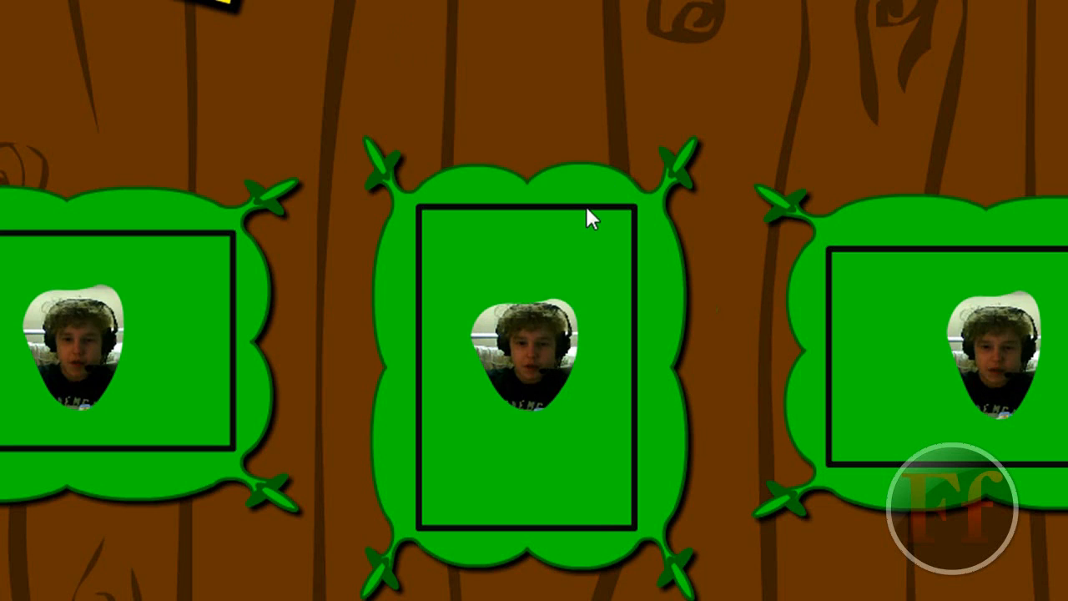
pyautogui.moveTo(581, 210)
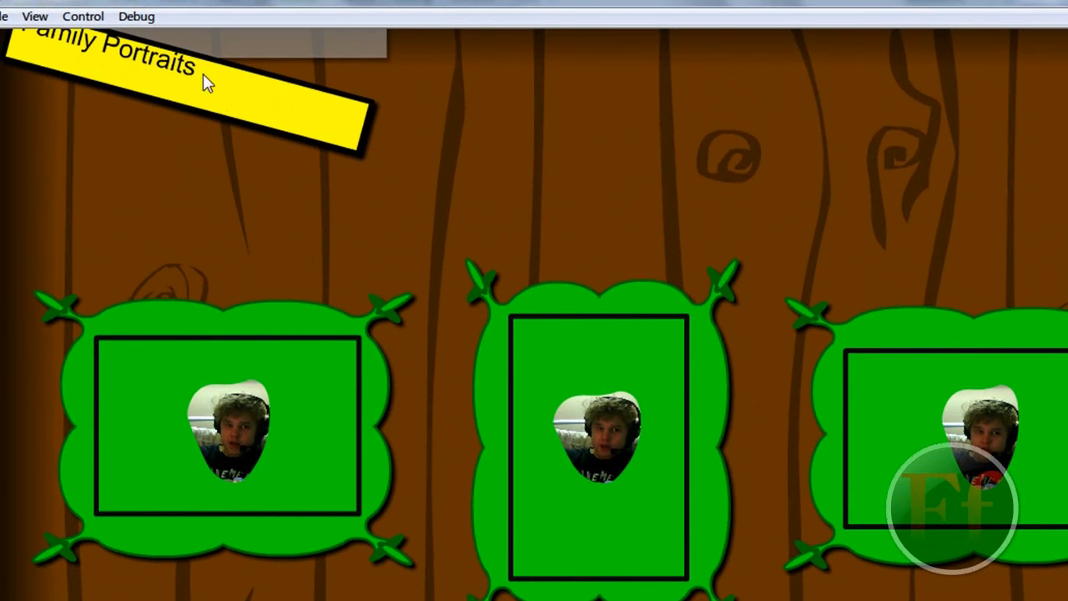
pyautogui.moveTo(90, 82)
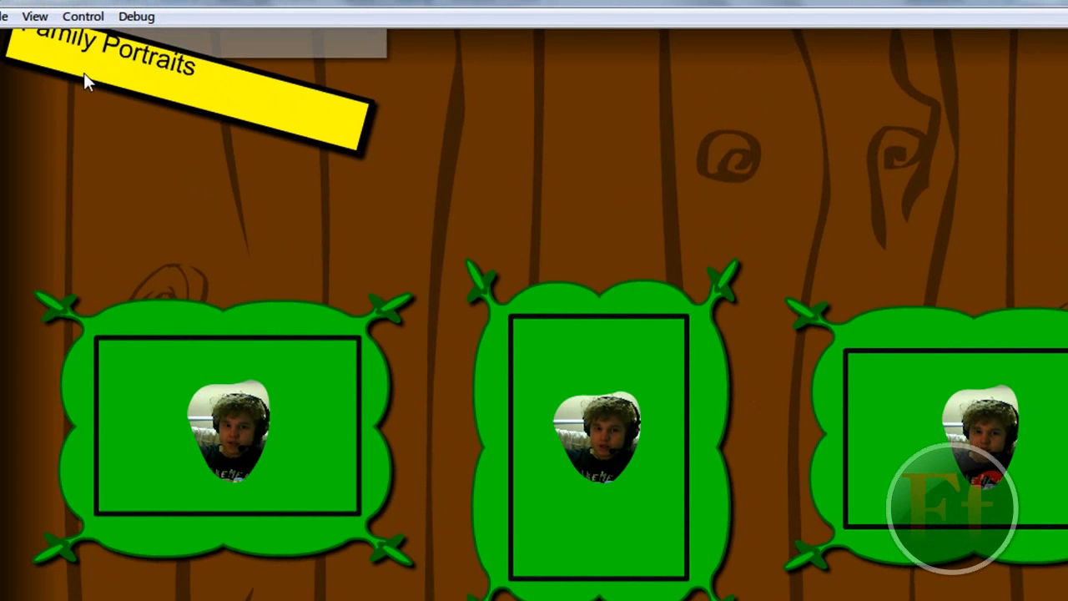
pyautogui.moveTo(90, 64)
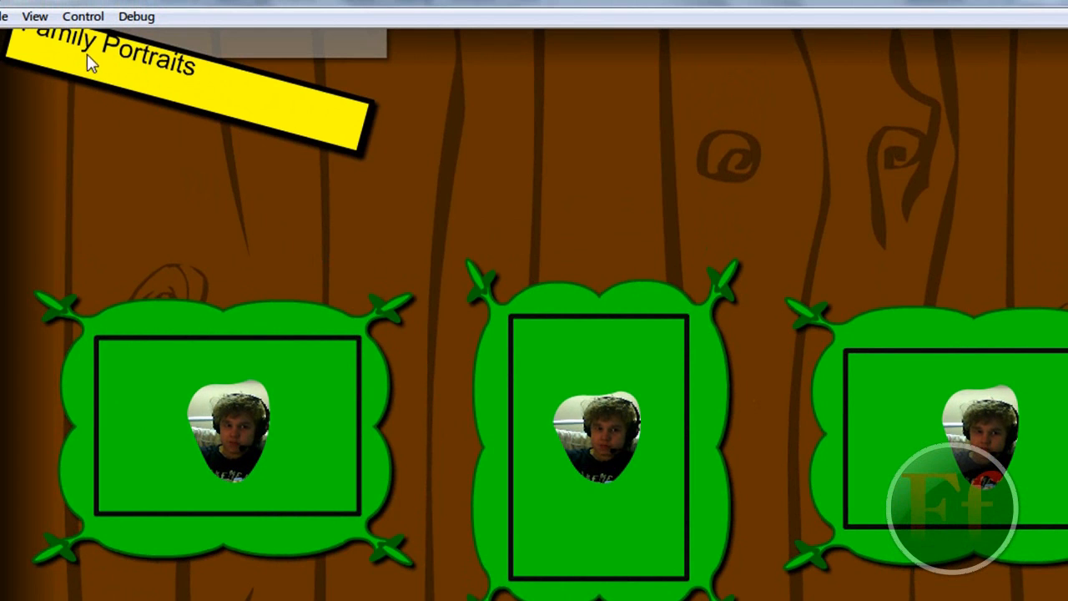
pyautogui.moveTo(167, 244)
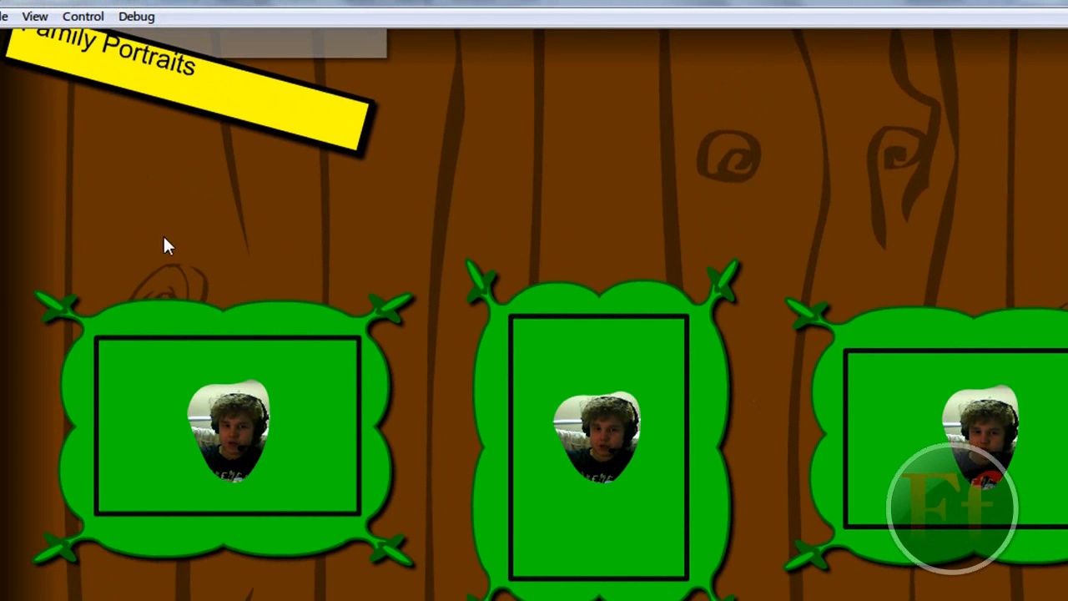
pyautogui.moveTo(185, 260)
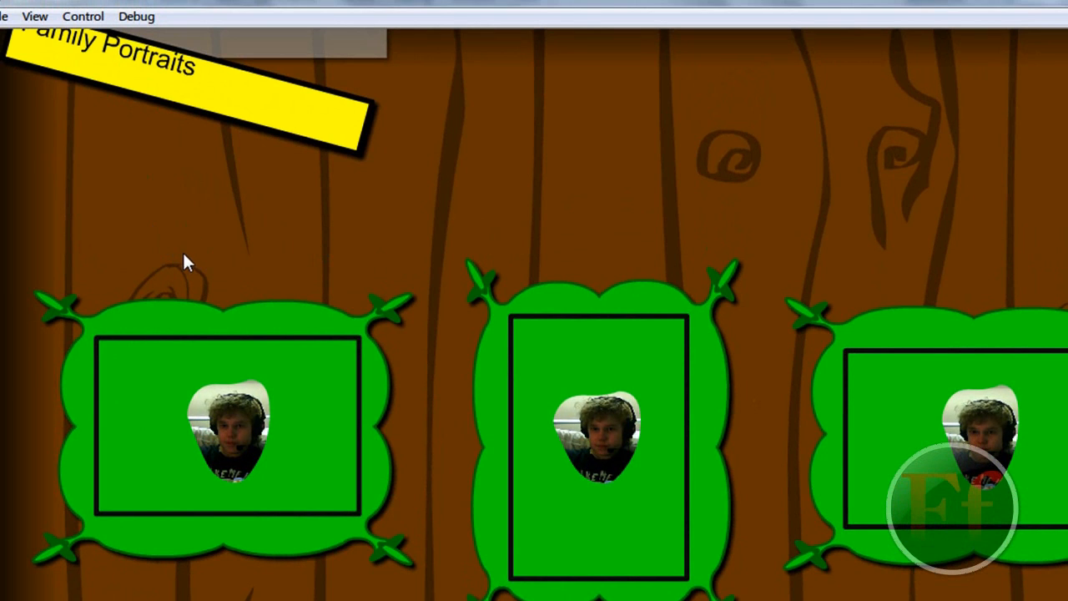
pyautogui.moveTo(574, 584)
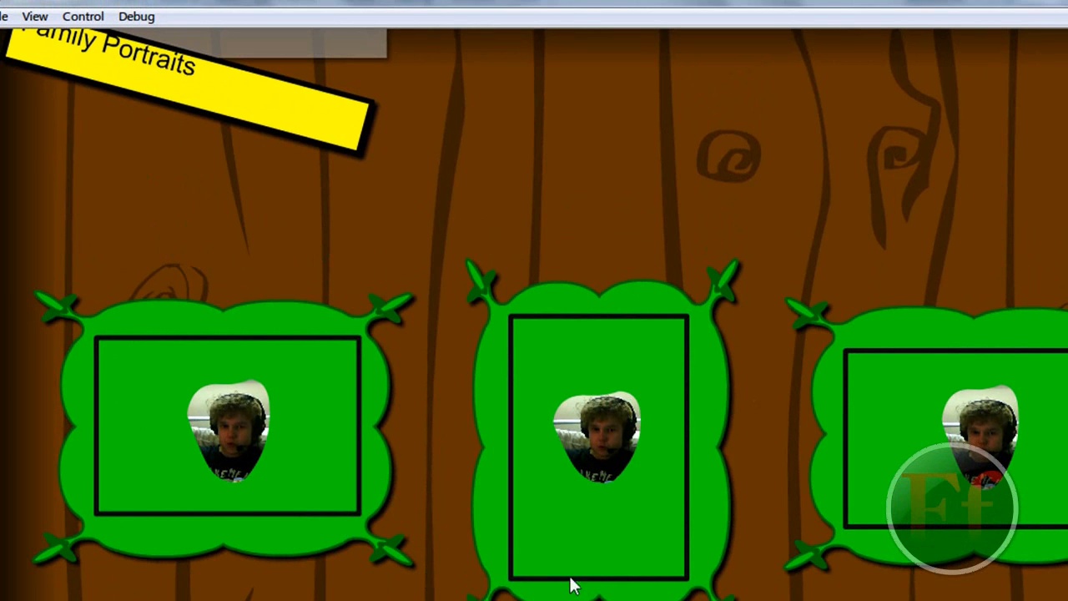
pyautogui.moveTo(463, 592)
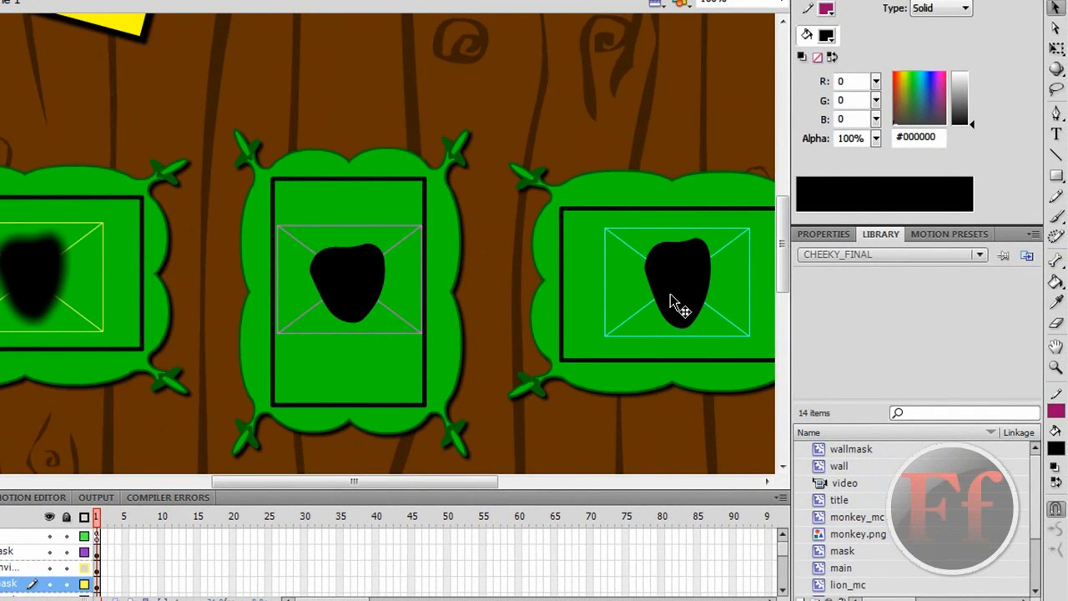
# Step: Select the black head-shaped mask in the right frame and show its transform handles
pyautogui.click(677, 284)
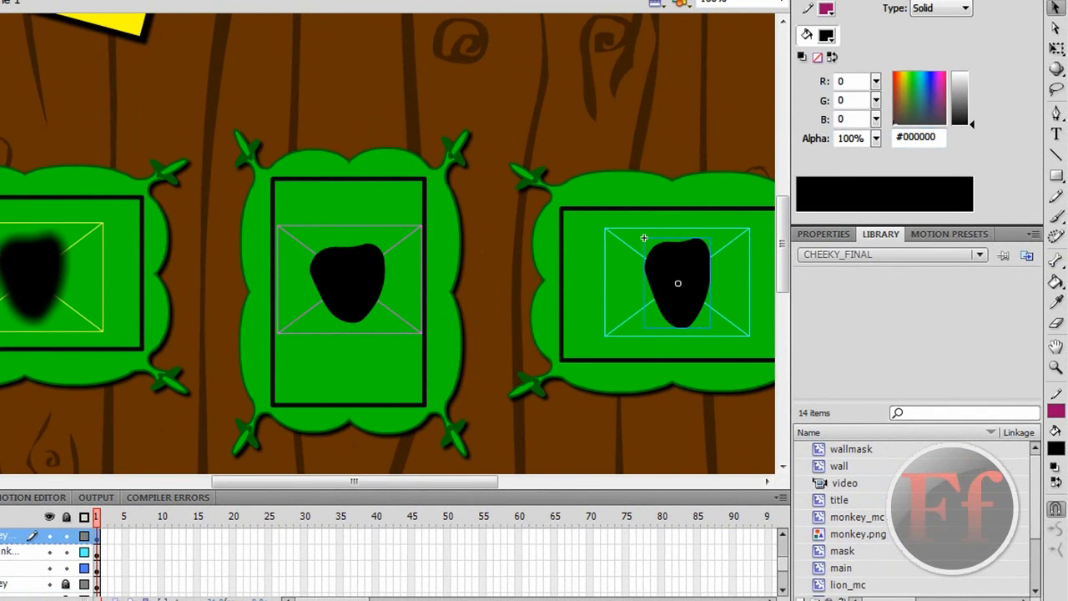
pyautogui.click(678, 284)
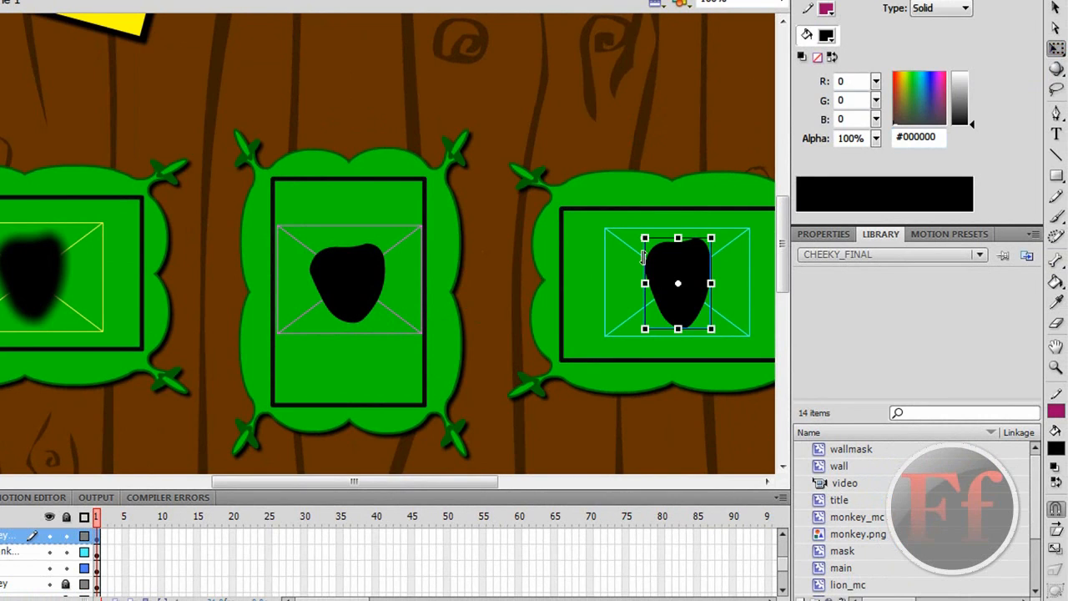
pyautogui.moveTo(670, 314)
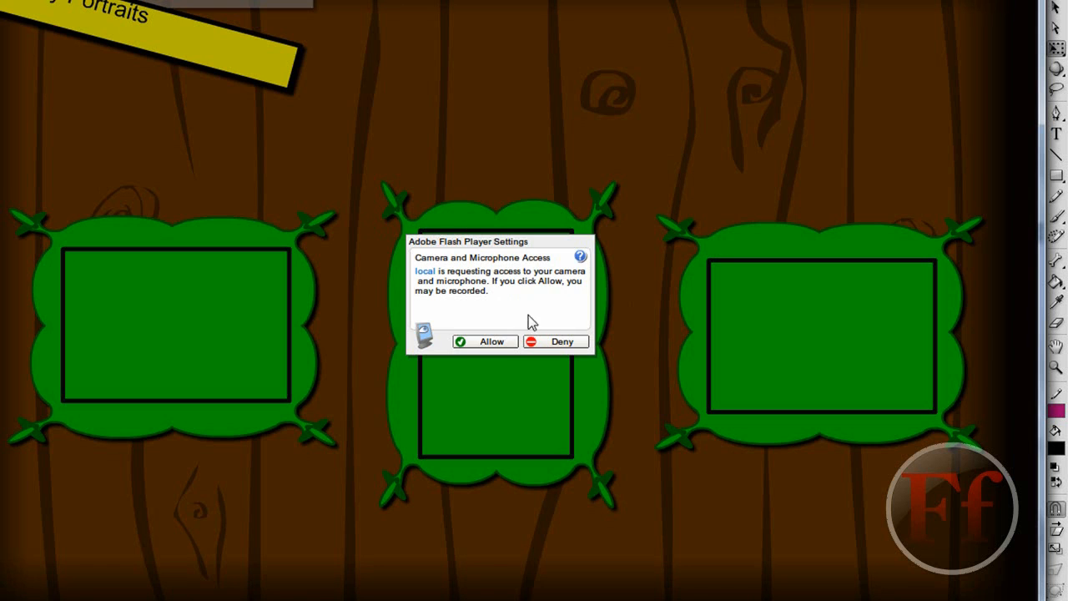
# Step: Grant the test movie camera access again in the Flash Player Settings dialog
pyautogui.click(491, 341)
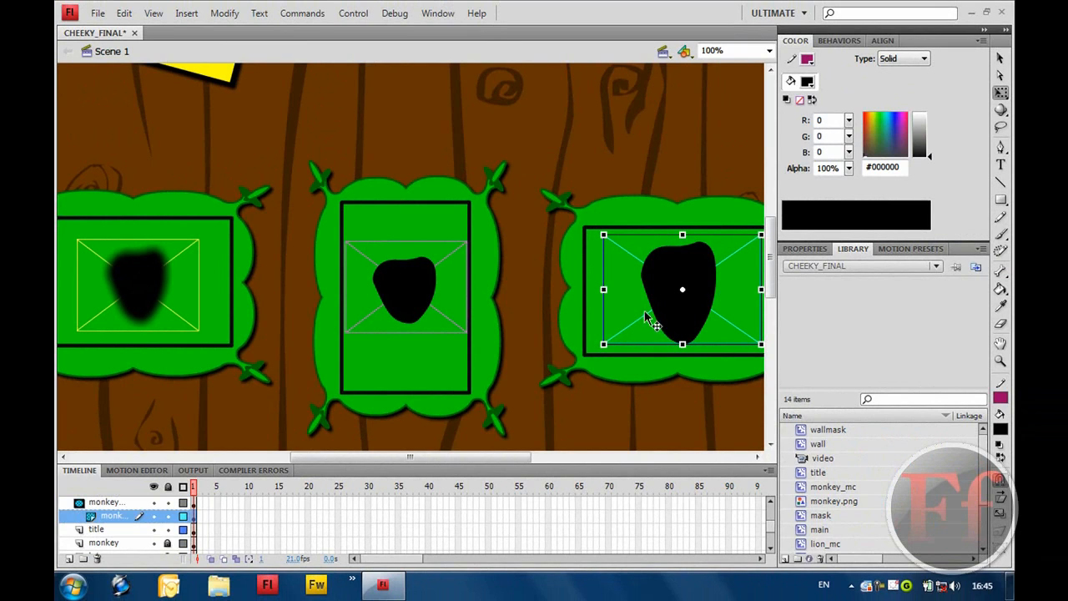
pyautogui.moveTo(675, 301)
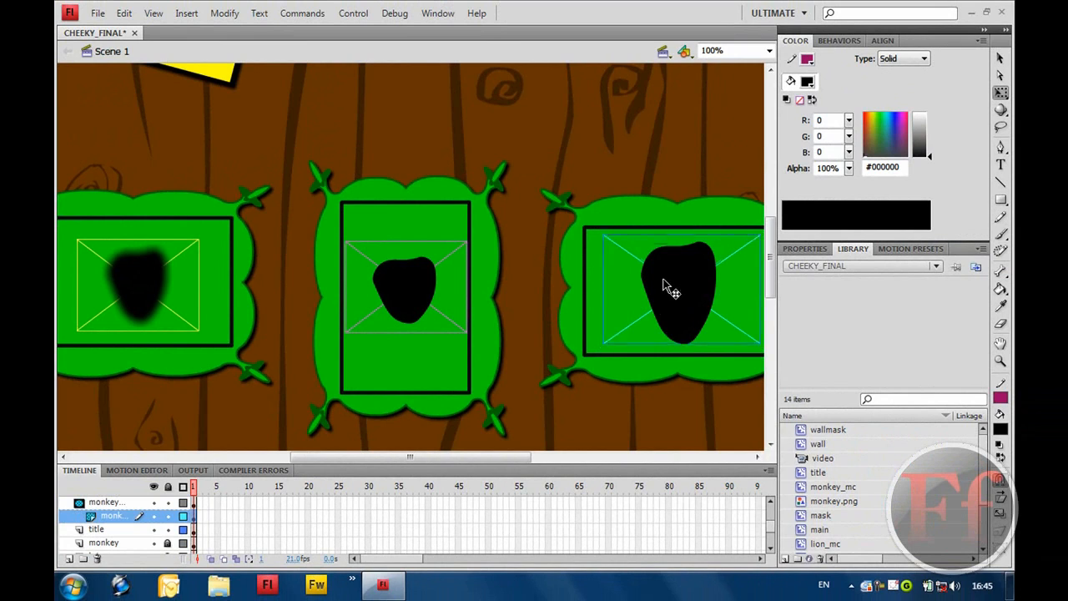
# Step: Select the right-frame head-shaped mask and nudge it slightly up and right into place
pyautogui.click(671, 301)
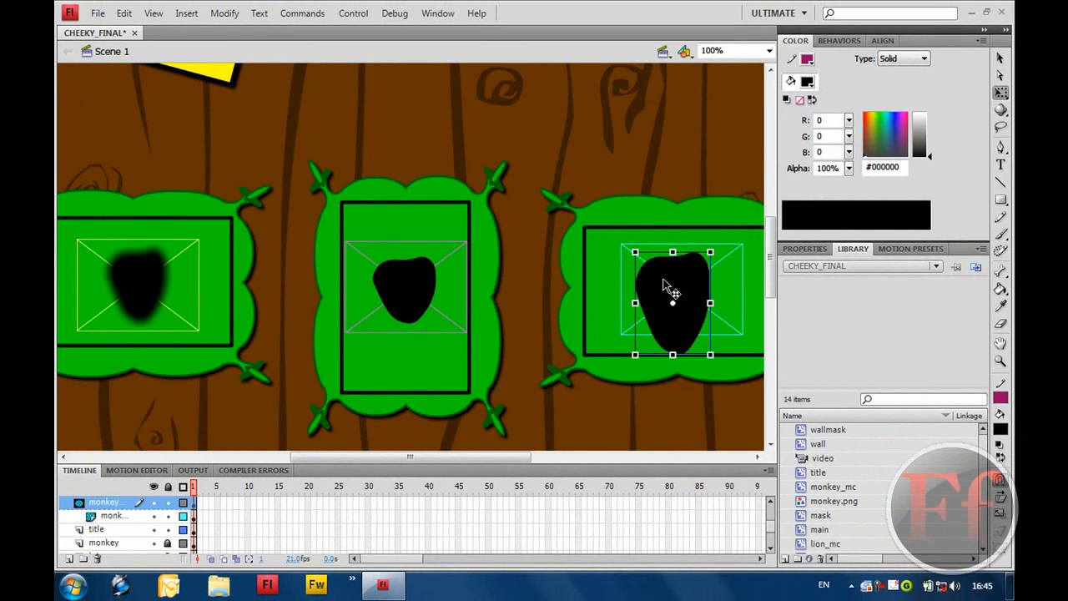
pyautogui.moveTo(674, 301); pyautogui.dragTo(681, 291)
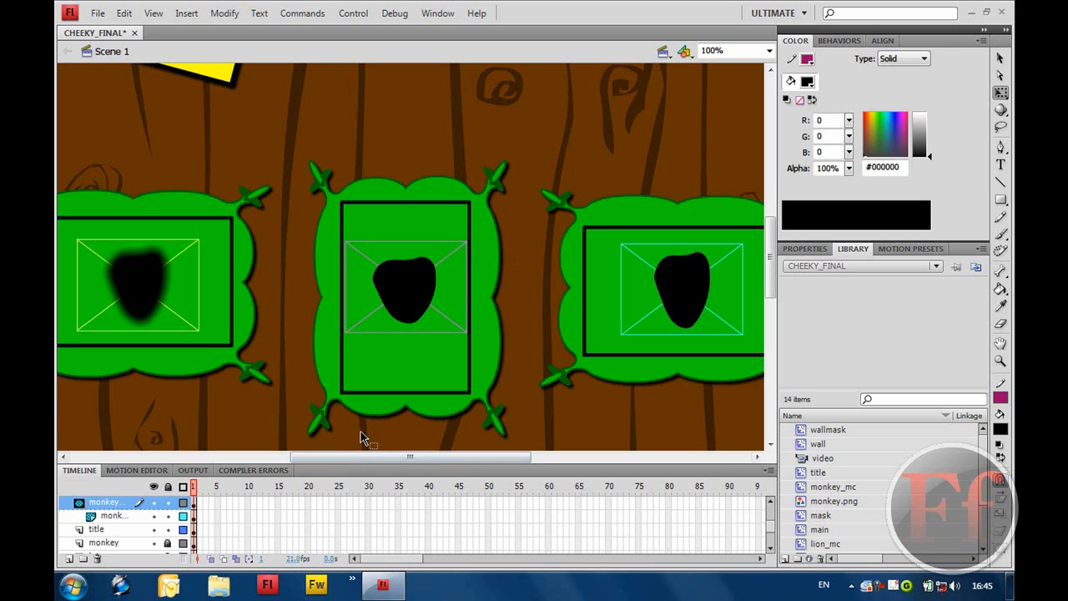
pyautogui.moveTo(626, 325)
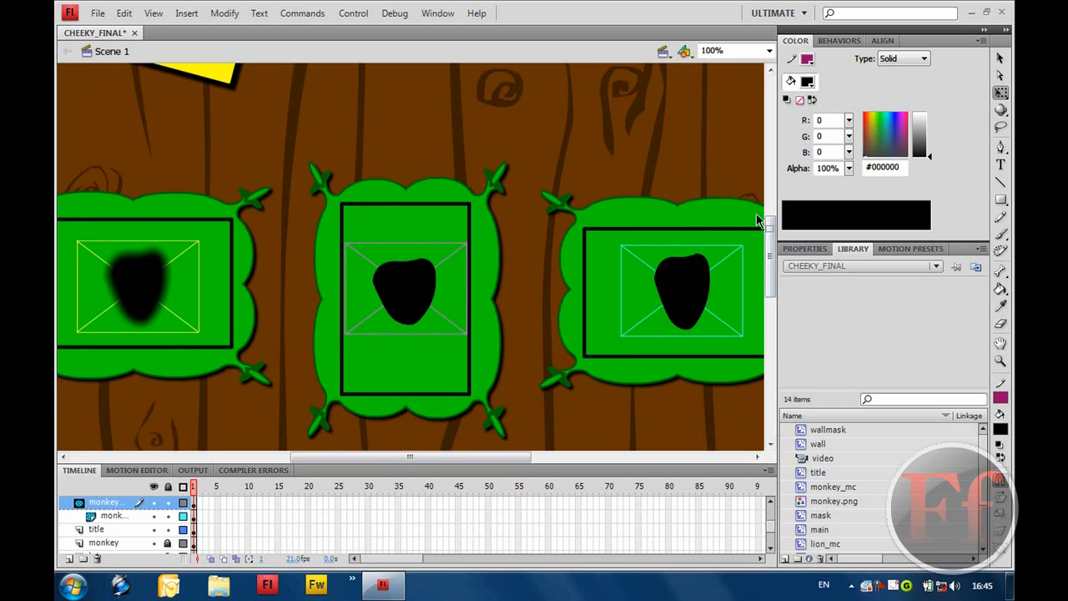
pyautogui.moveTo(744, 234)
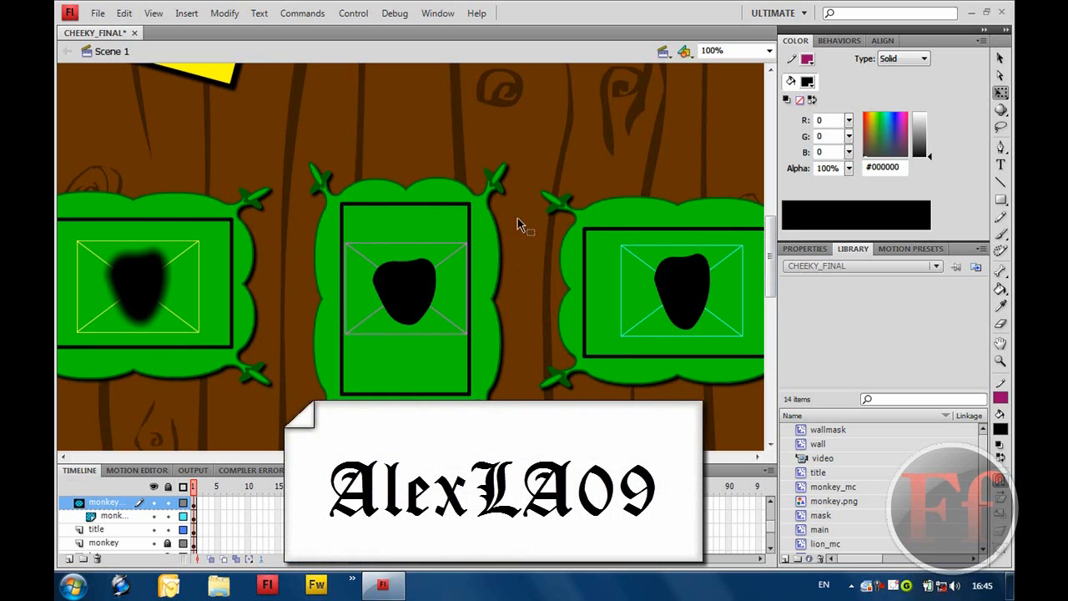
pyautogui.moveTo(407, 385)
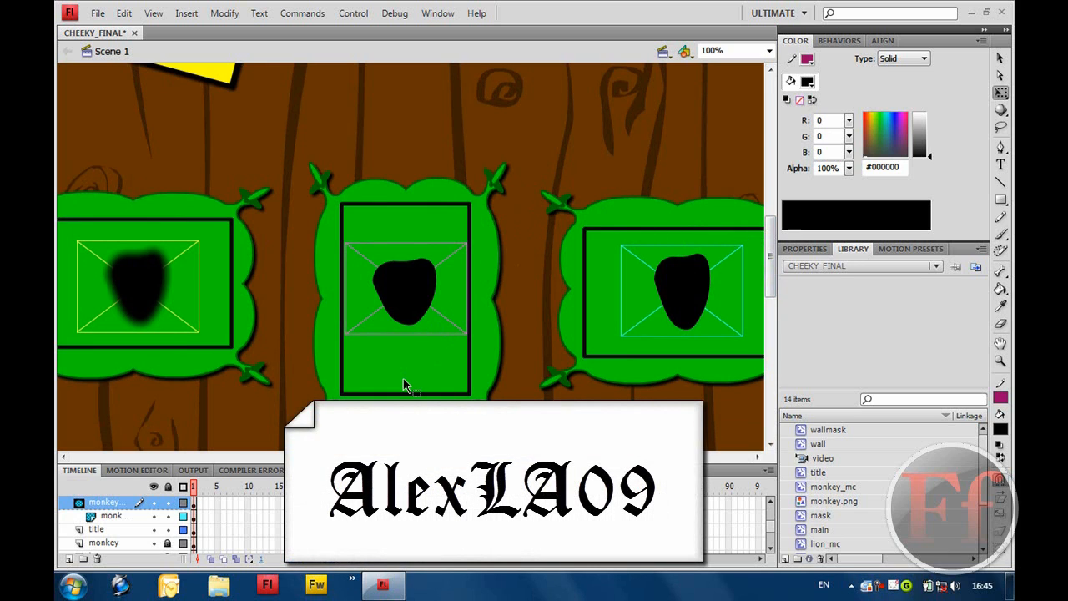
pyautogui.moveTo(317, 584)
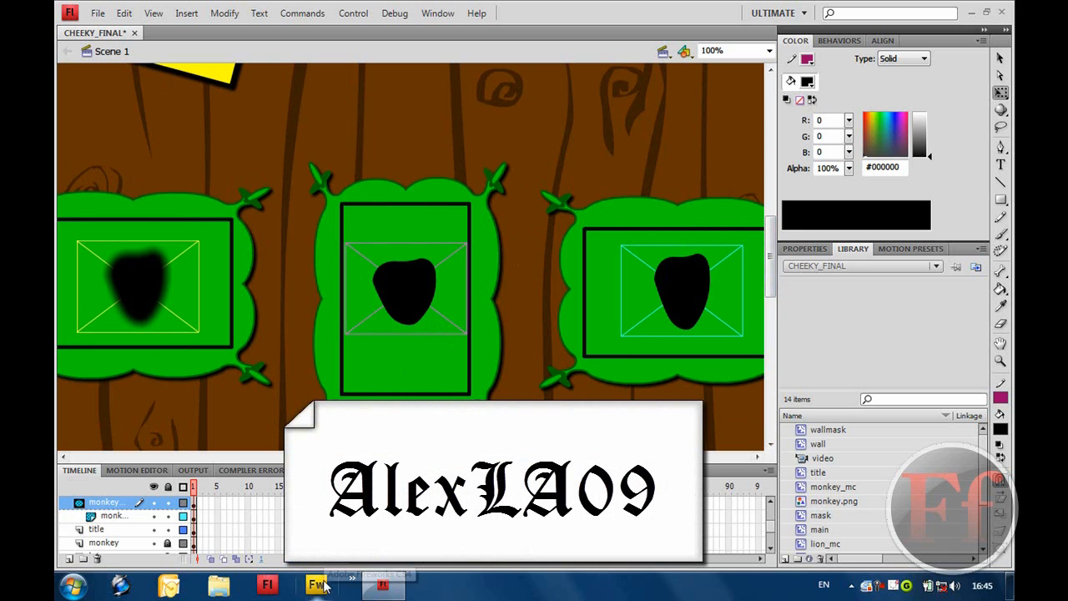
pyautogui.moveTo(317, 584)
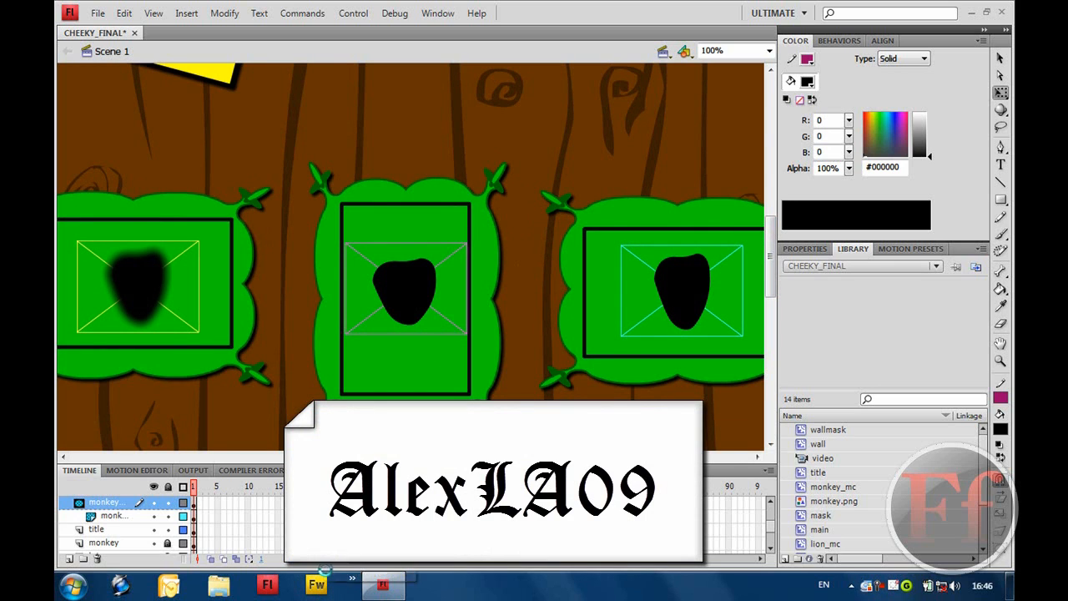
pyautogui.moveTo(769, 260)
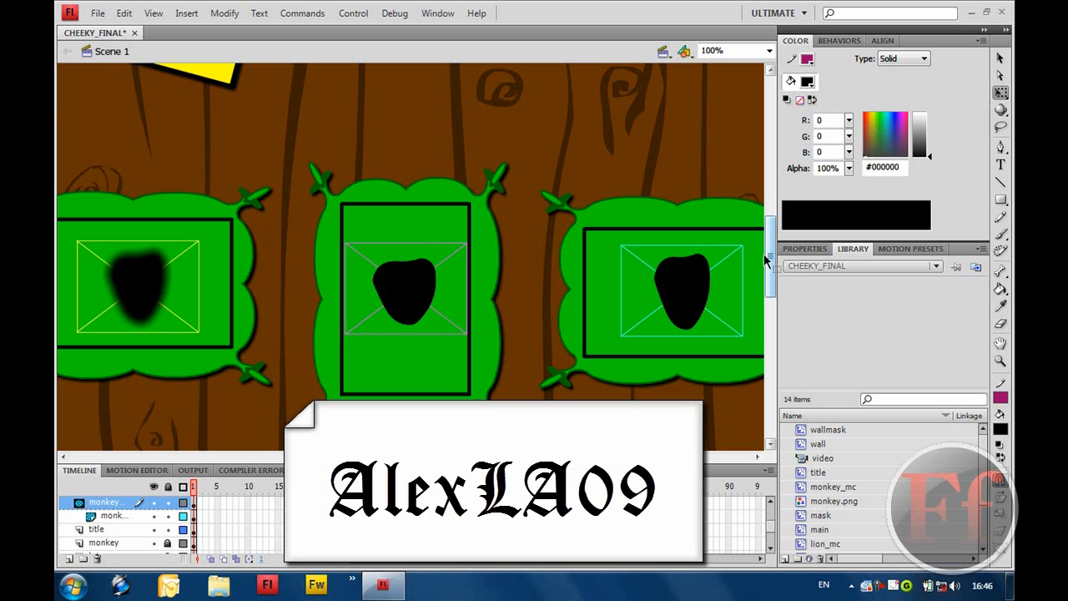